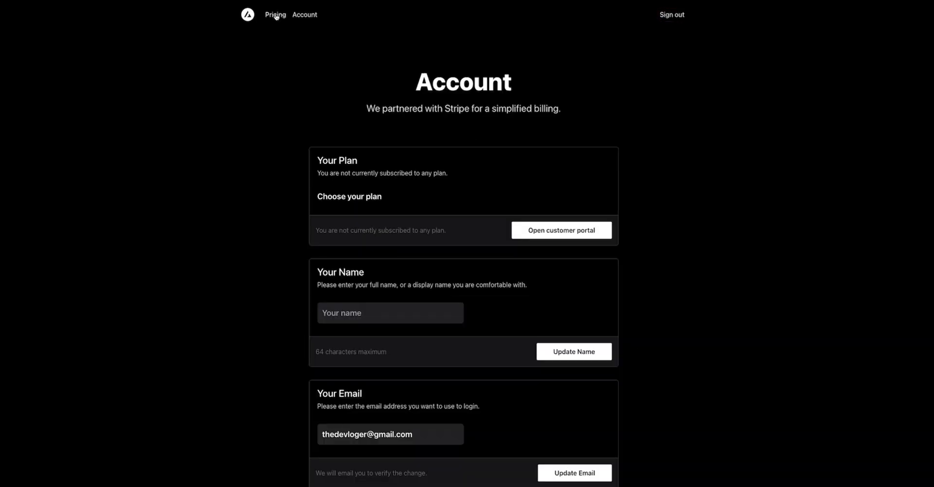
- Sign out, then sign back in with GitHub, authorizing the local Supabase Stripe Auth app
{"action": "left_click", "coordinate": [561, 230]}
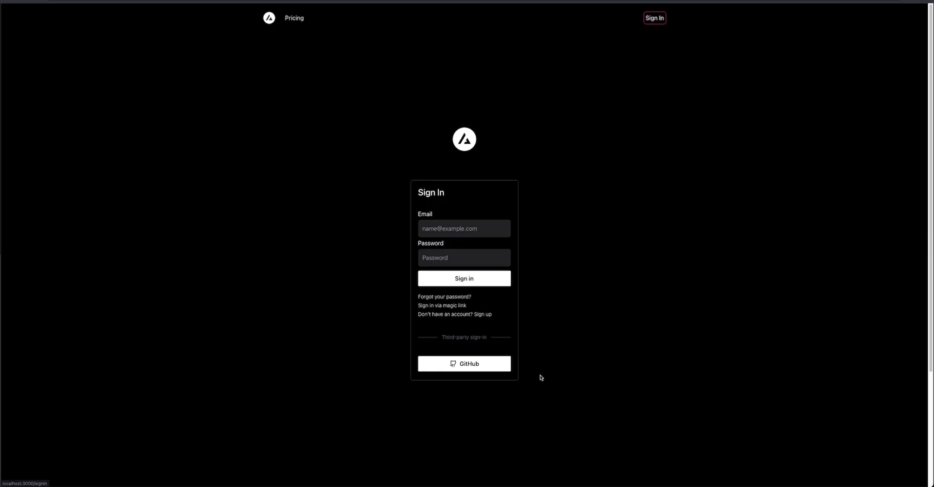
{"action": "left_click", "coordinate": [463, 364]}
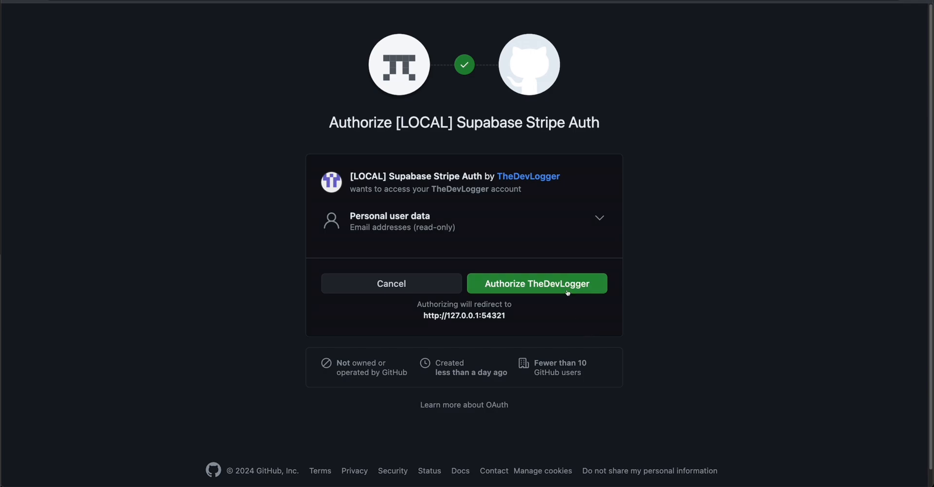
{"action": "left_click", "coordinate": [536, 283]}
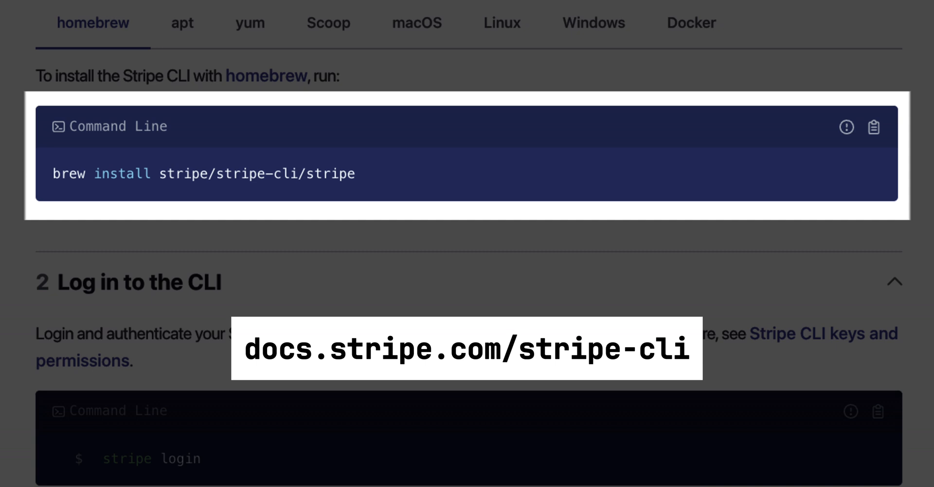
- Scroll the Stripe CLI docs to the homebrew install command and the CLI login section
{"action": "scroll", "scroll_direction": "down", "scroll_amount": 3}
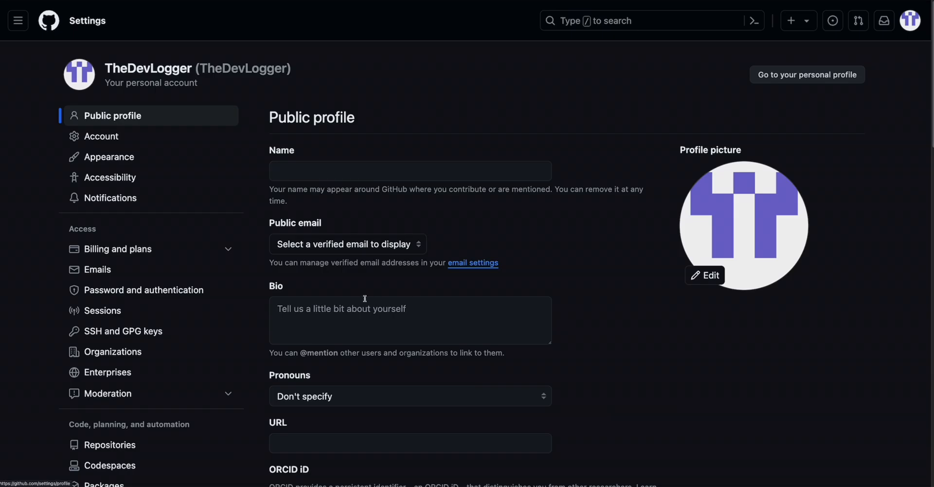
{"action": "scroll", "scroll_direction": "down", "scroll_amount": 3}
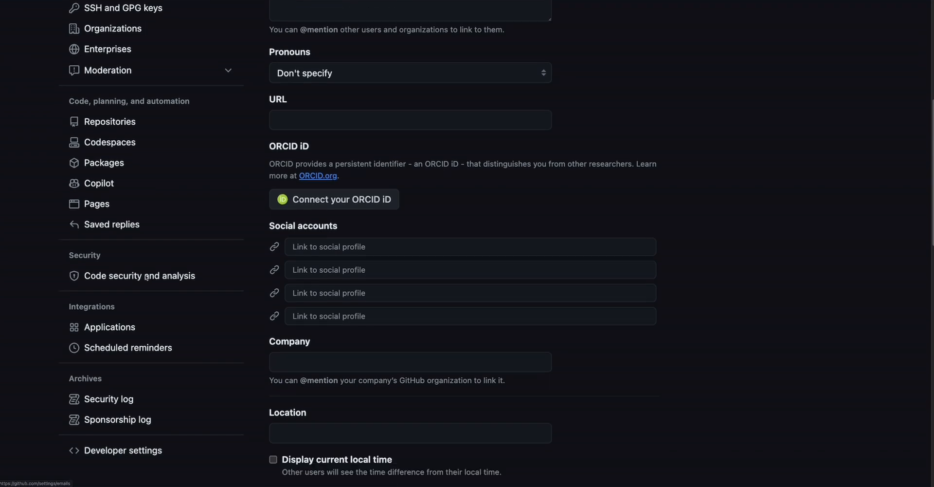
{"action": "left_click", "coordinate": [124, 449]}
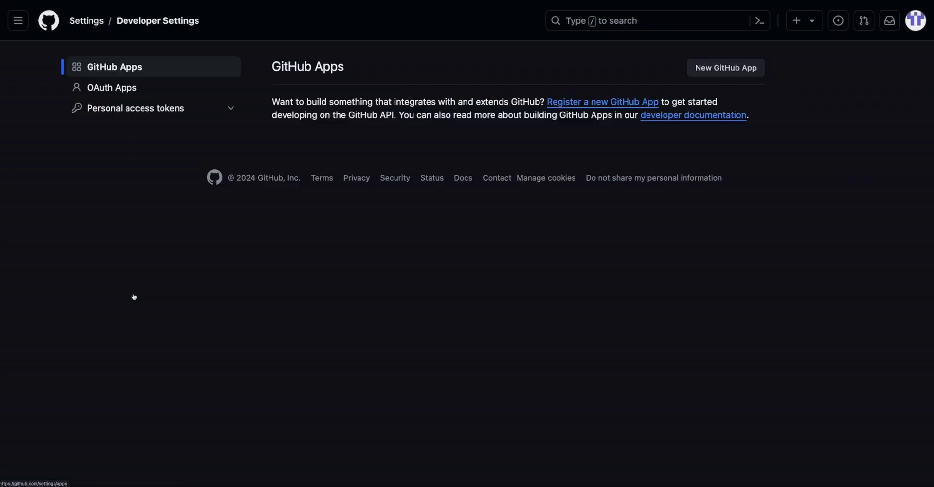
{"action": "mouse_move", "coordinate": [111, 87]}
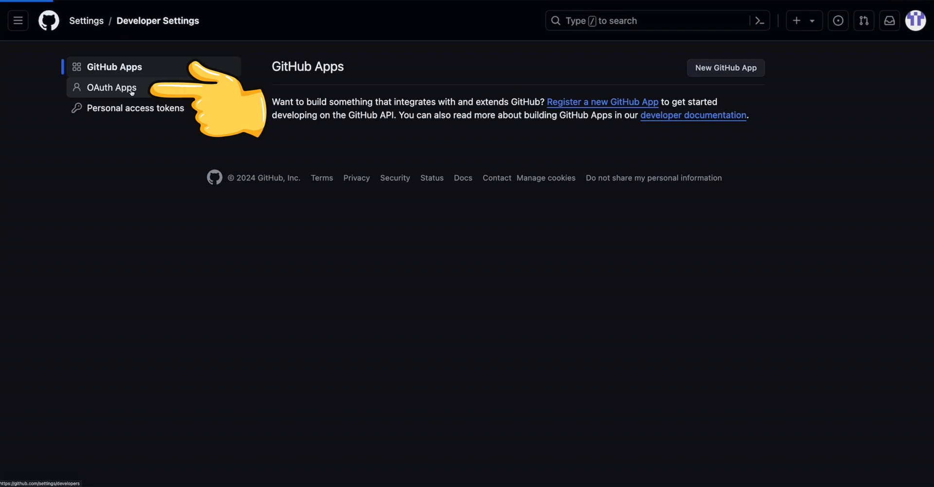
{"action": "left_click", "coordinate": [112, 87]}
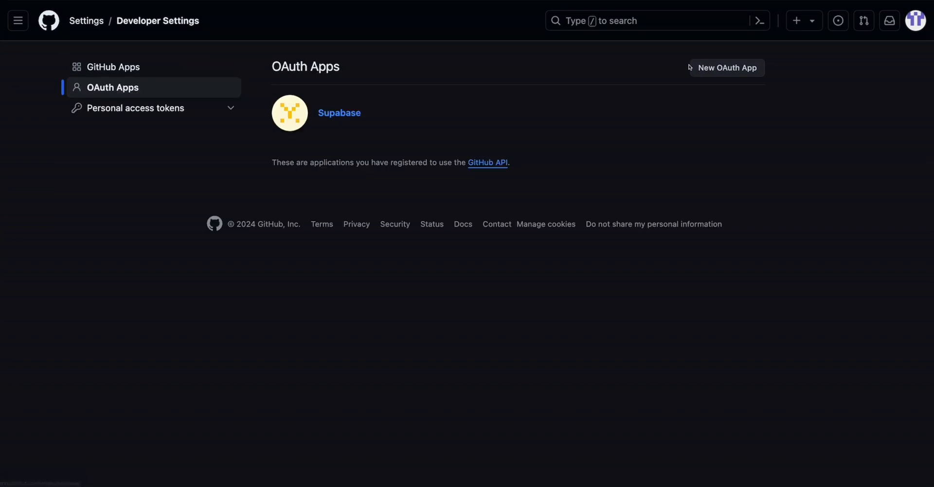
{"action": "left_click", "coordinate": [726, 68]}
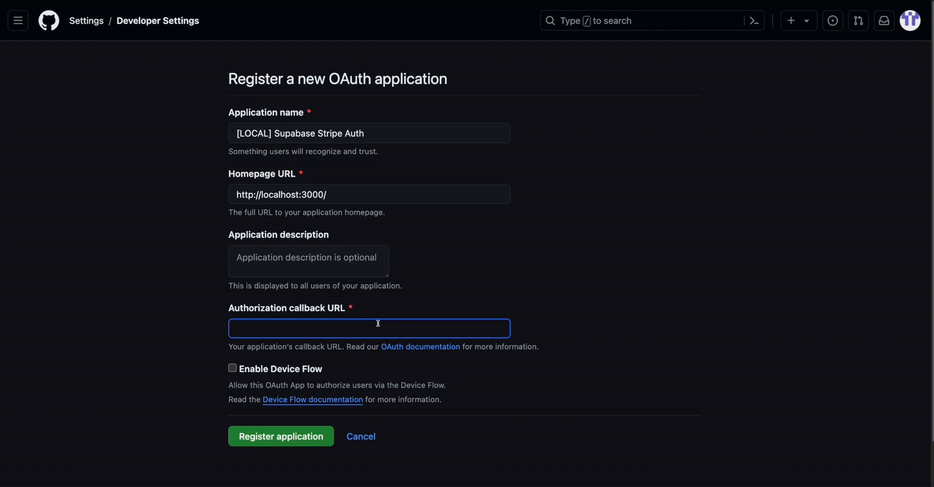
{"action": "left_click", "coordinate": [281, 436]}
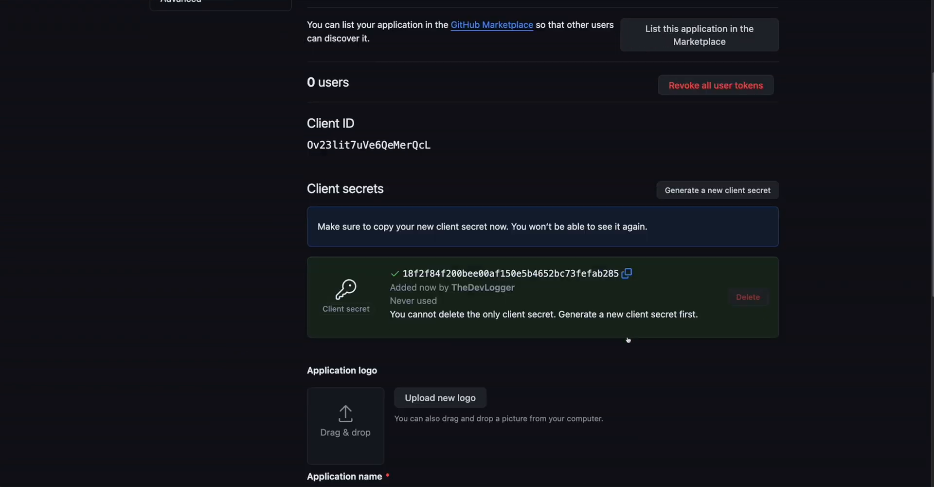
{"action": "scroll", "scroll_direction": "down", "scroll_amount": 3}
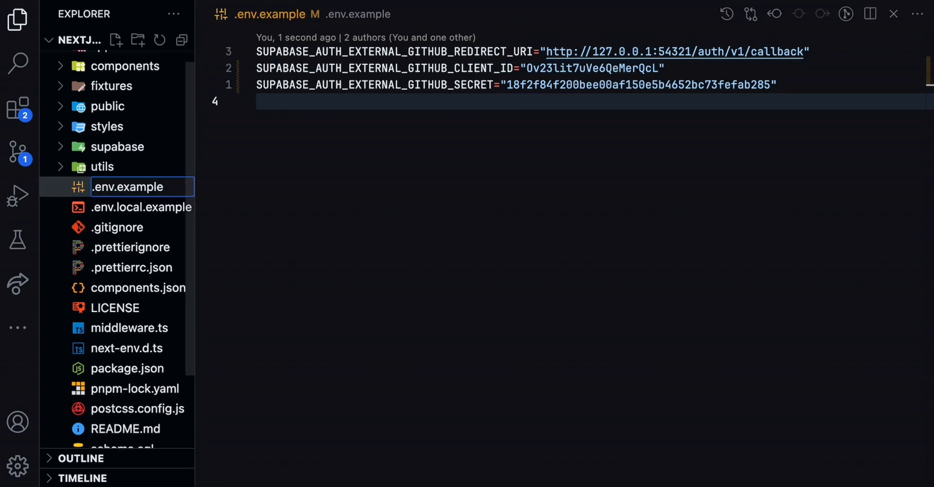
- Put the SUPABASE_AUTH_EXTERNAL_GITHUB redirect URI, client ID and secret into .env.example
{"action": "left_click", "coordinate": [142, 207]}
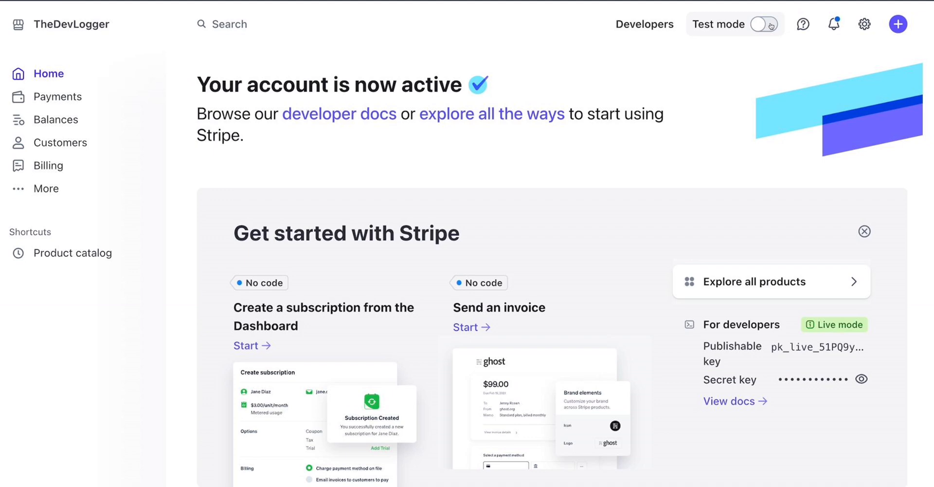
- Enable Stripe test mode, approve Stripe CLI access, and paste the whsec_ webhook secret into .env.local
{"action": "left_click", "coordinate": [765, 24]}
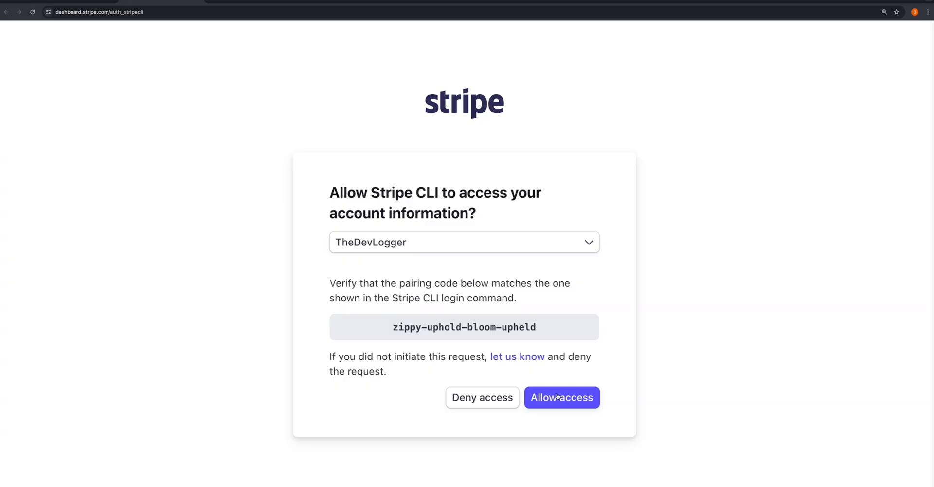
{"action": "left_click", "coordinate": [561, 397]}
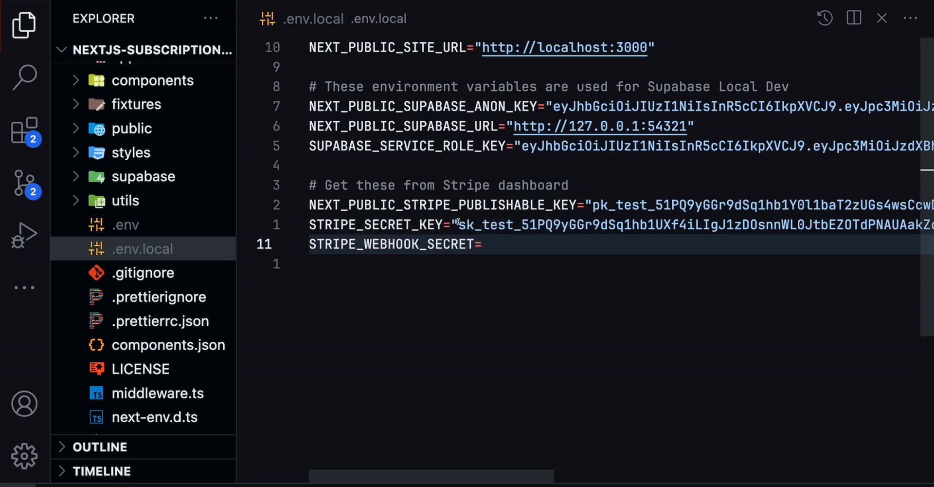
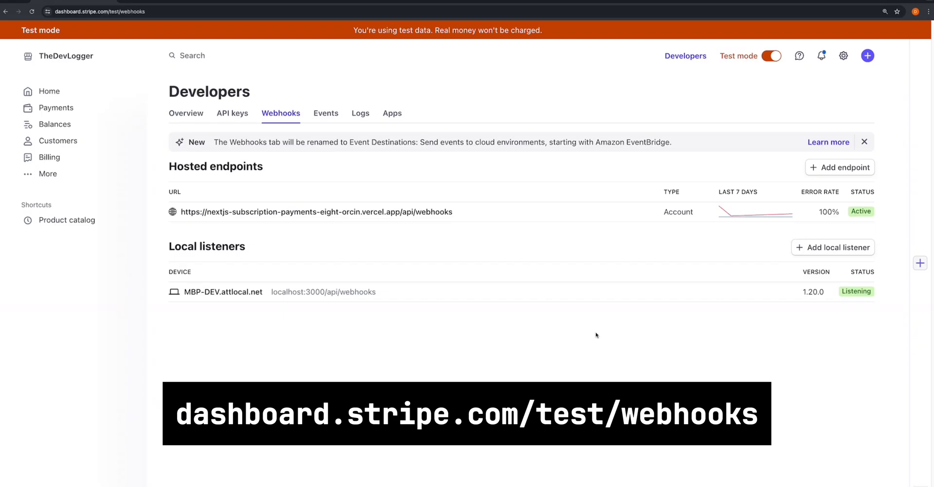
{"action": "mouse_move", "coordinate": [271, 303]}
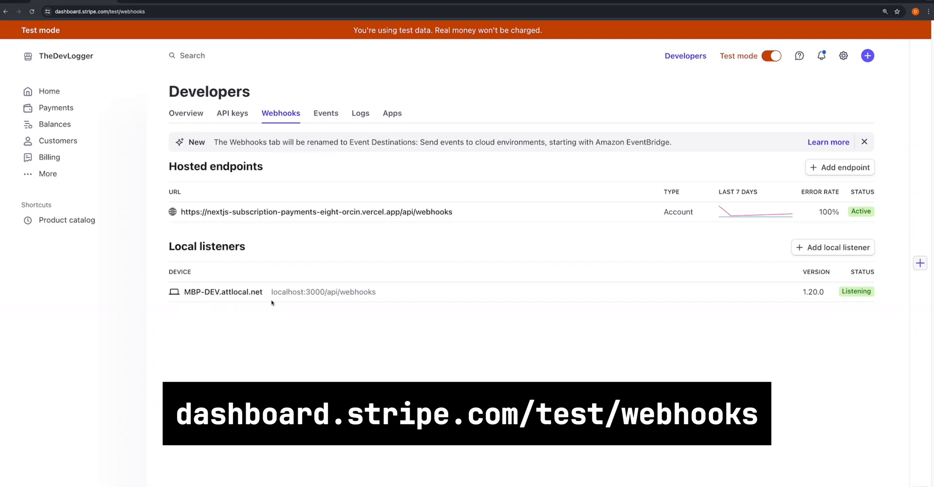
{"action": "mouse_move", "coordinate": [376, 303]}
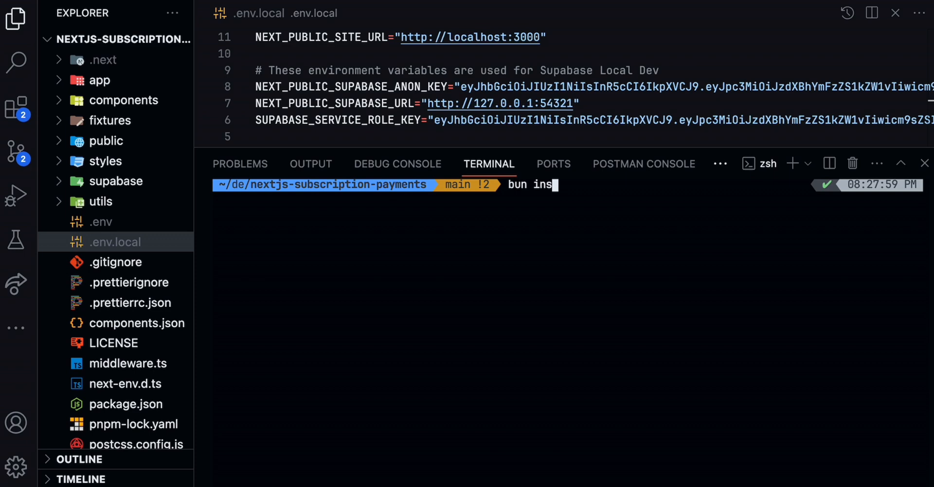
- Run bun install in the integrated terminal to install the project dependencies
{"action": "key", "text": "Return"}
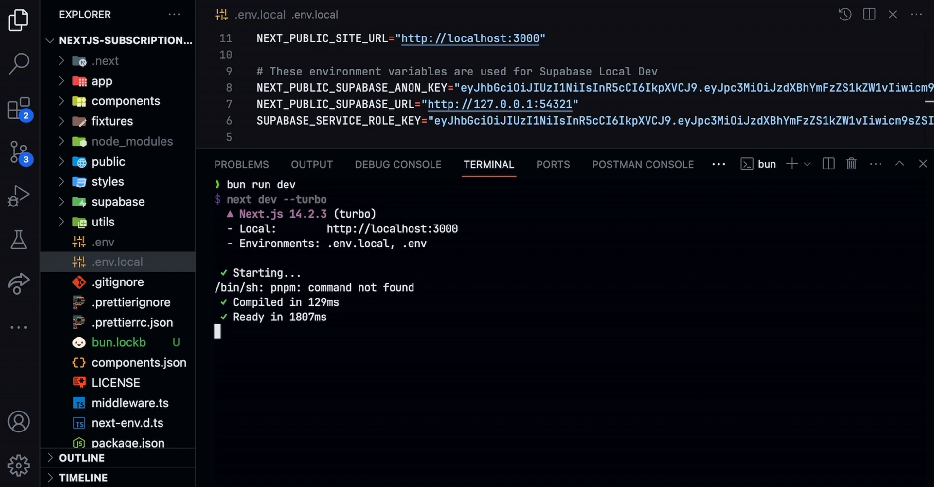
{"action": "mouse_move", "coordinate": [391, 232]}
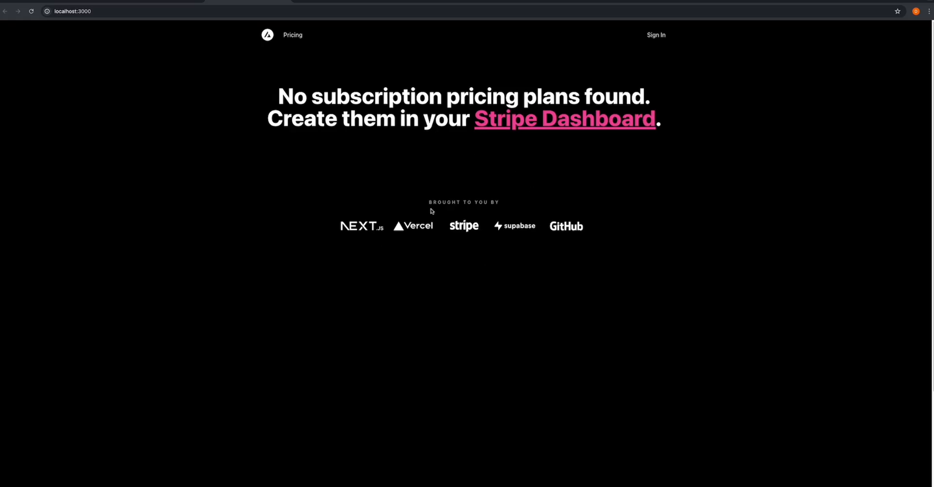
{"action": "mouse_move", "coordinate": [476, 164]}
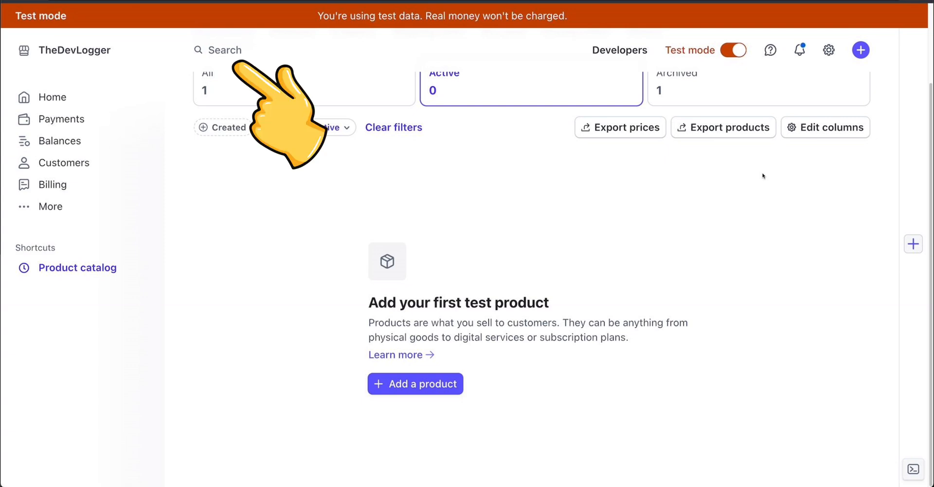
- Add a $56 monthly Subscription product, then sign in via GitHub and start its checkout
{"action": "left_click", "coordinate": [415, 383]}
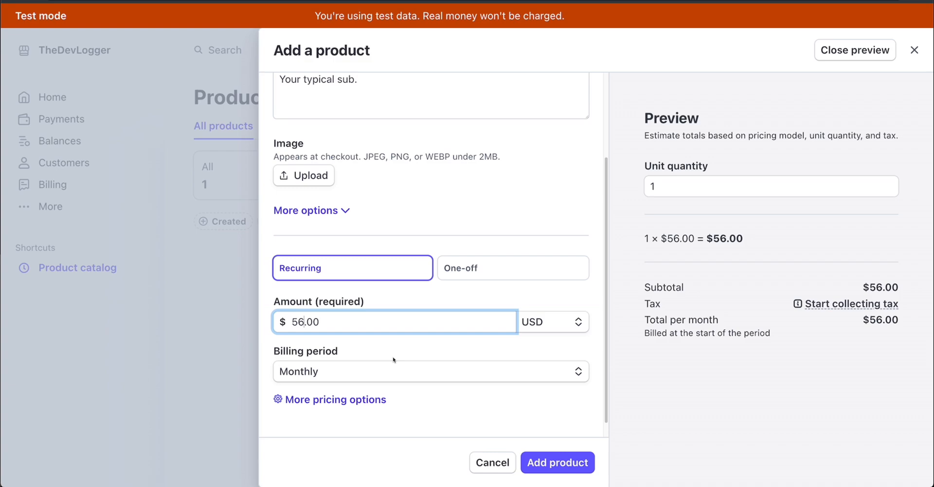
{"action": "left_click", "coordinate": [557, 462]}
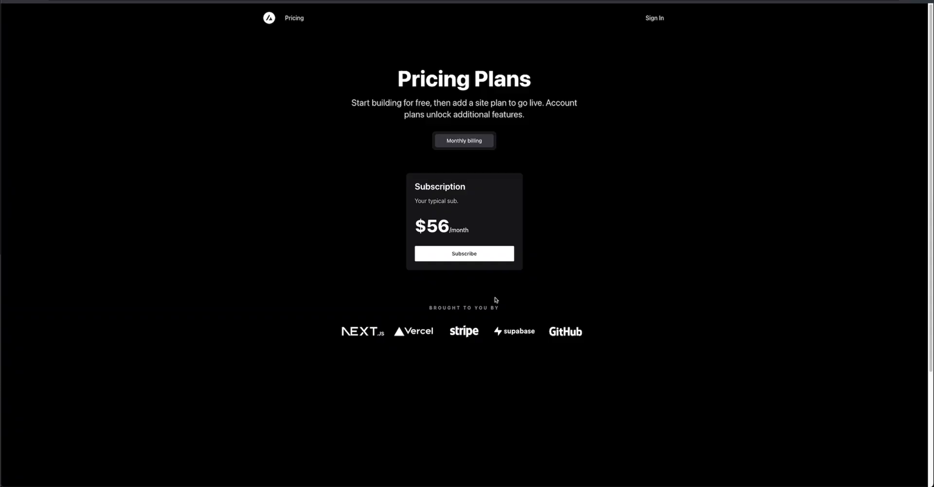
{"action": "mouse_move", "coordinate": [464, 253]}
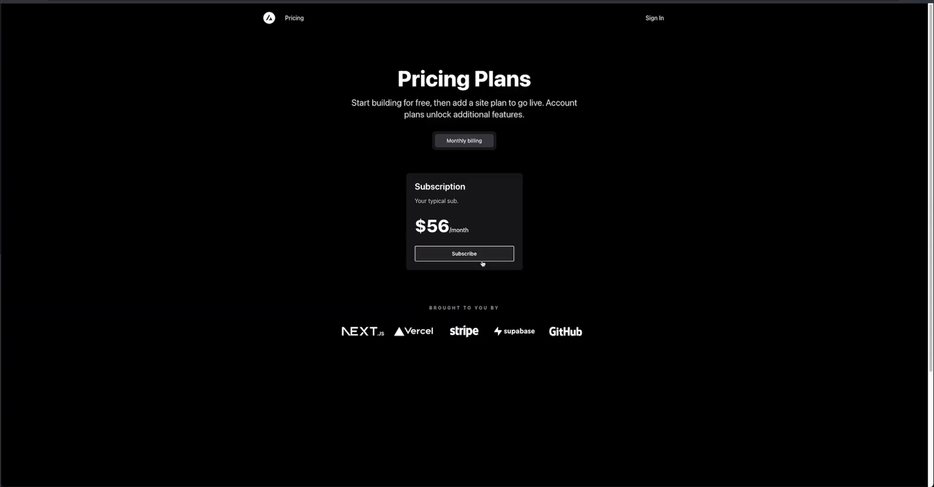
{"action": "left_click", "coordinate": [464, 253]}
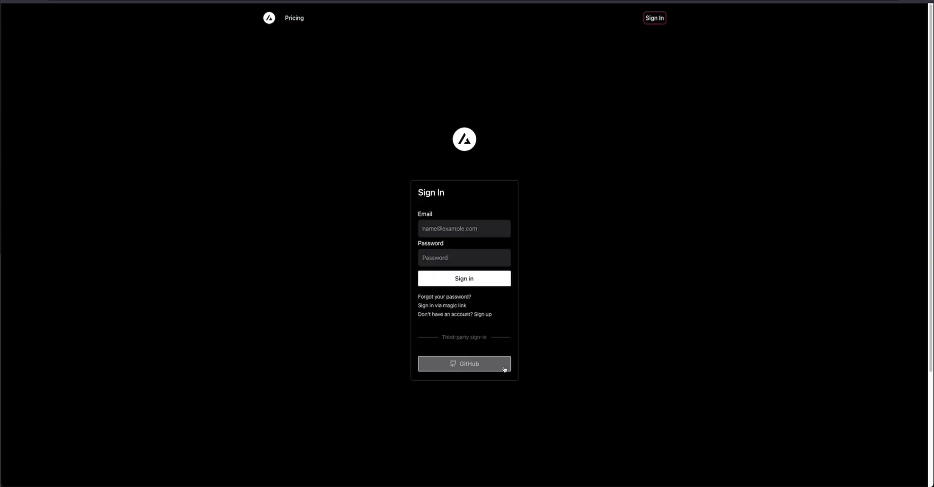
{"action": "left_click", "coordinate": [464, 363]}
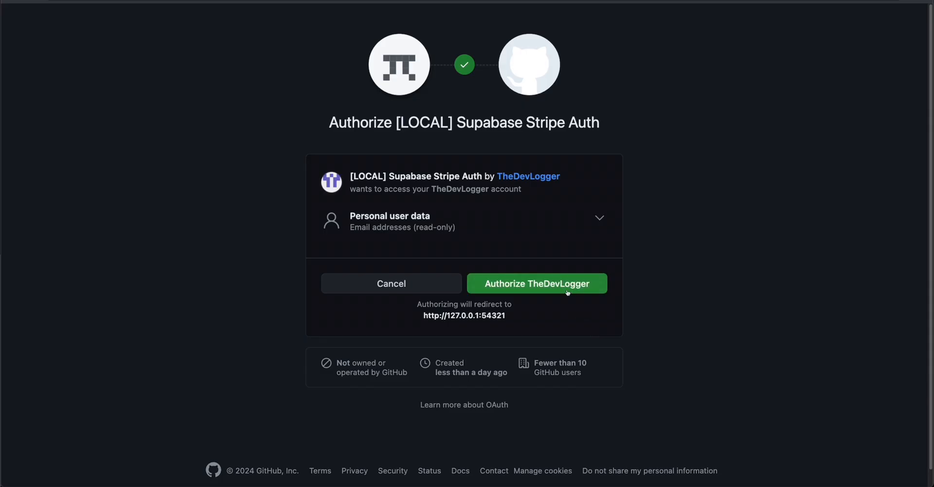
{"action": "left_click", "coordinate": [536, 282]}
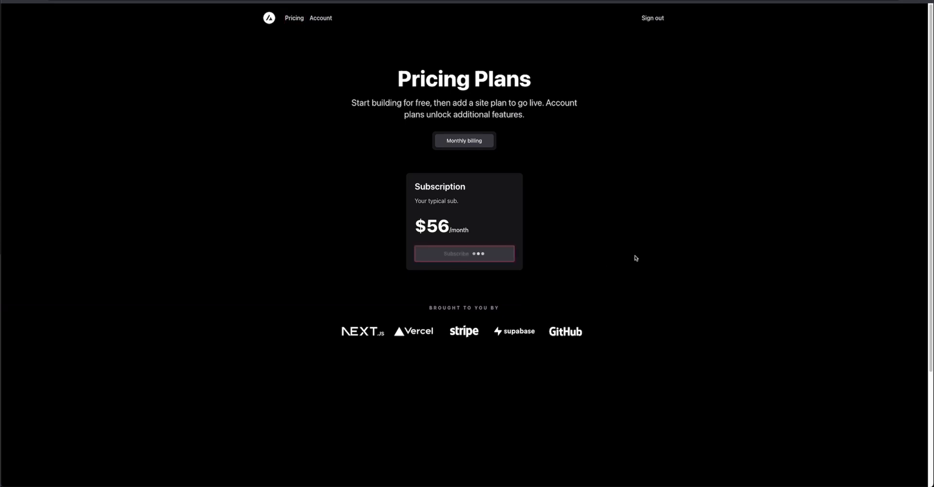
{"action": "left_click", "coordinate": [464, 253]}
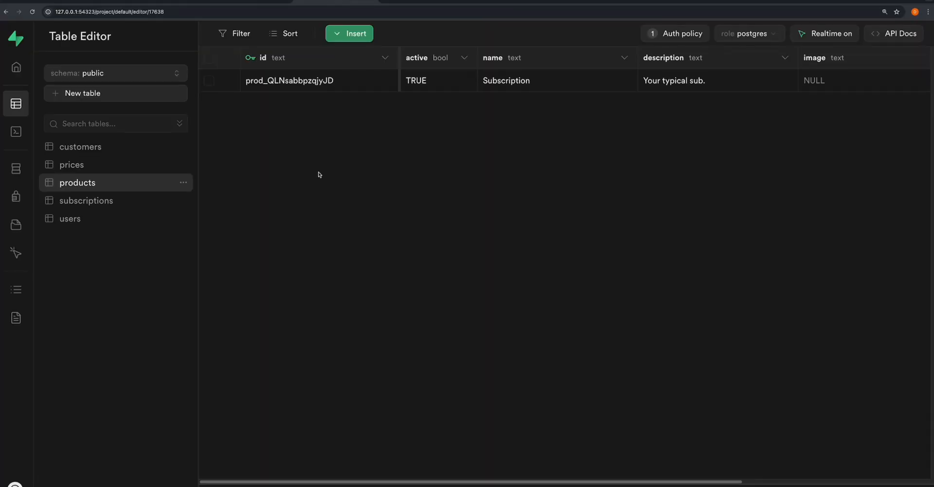
{"action": "mouse_move", "coordinate": [70, 79]}
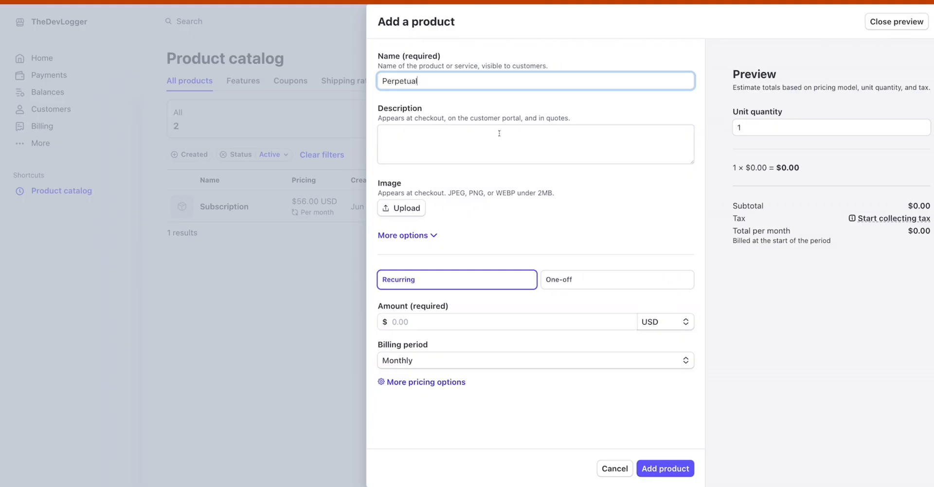
- Give the Perpetual product a one-off price of $250.00 USD
{"action": "left_click", "coordinate": [616, 279]}
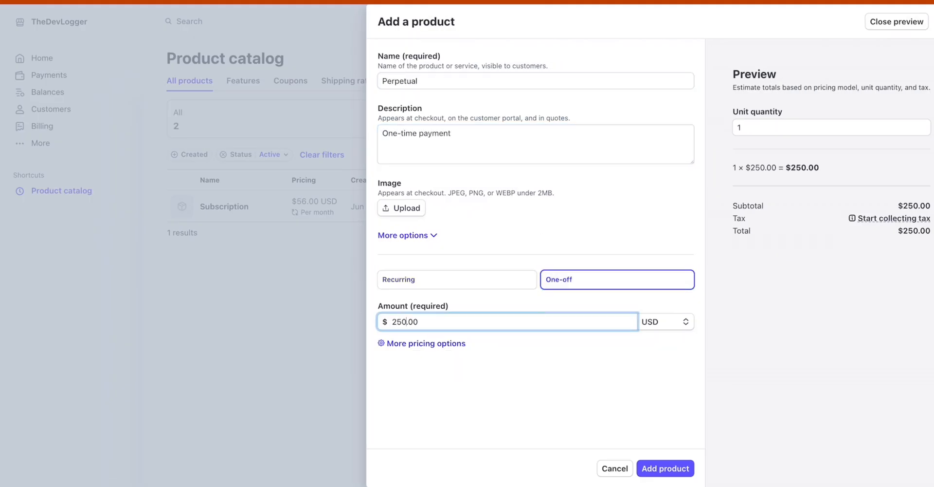
{"action": "left_click", "coordinate": [666, 468]}
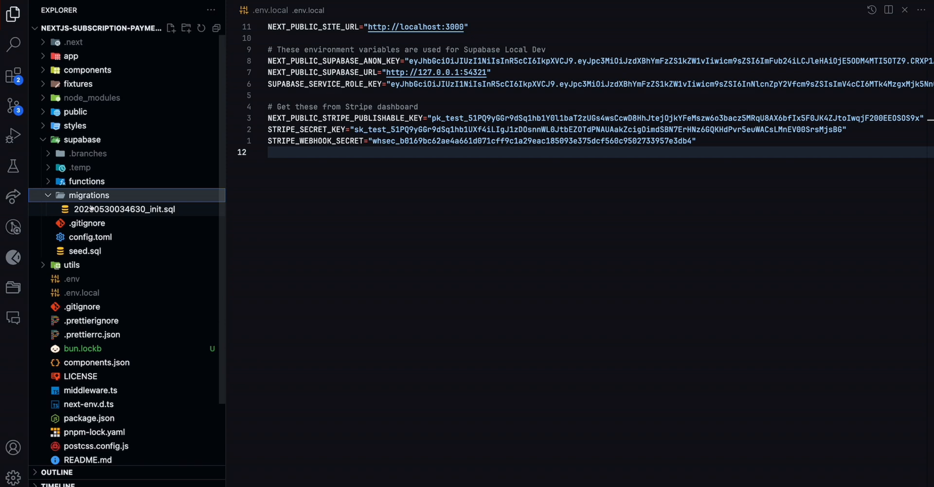
- Add the perpetual_licenses table, row level security and a view-own-licences policy to the init migration
{"action": "left_click", "coordinate": [130, 208]}
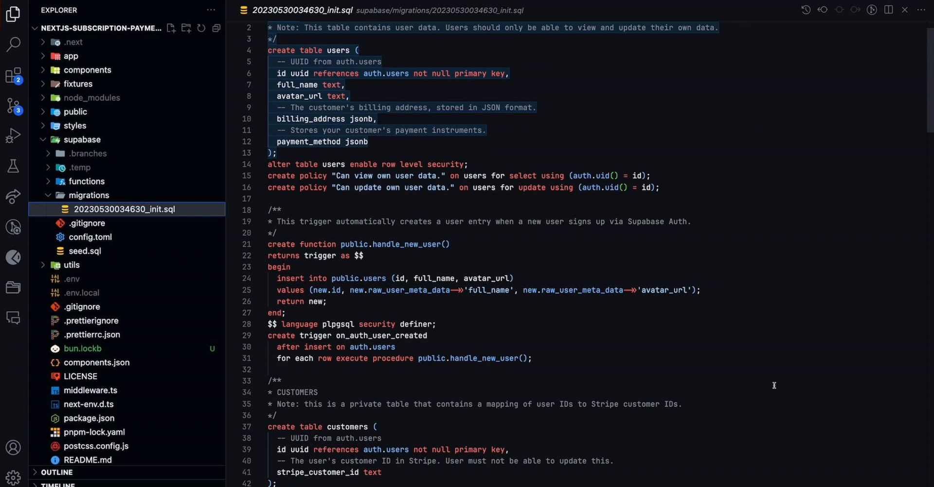
{"action": "scroll", "scroll_direction": "down", "scroll_amount": 3}
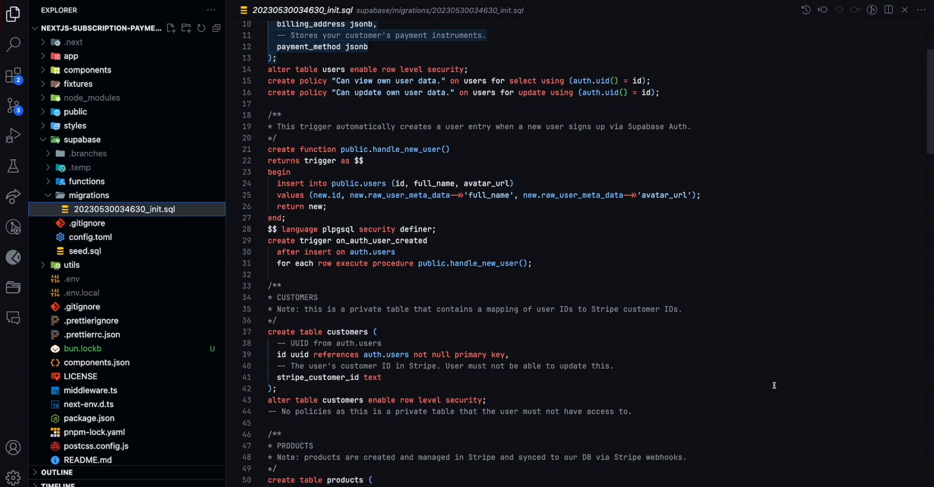
{"action": "scroll", "scroll_direction": "down", "scroll_amount": 3}
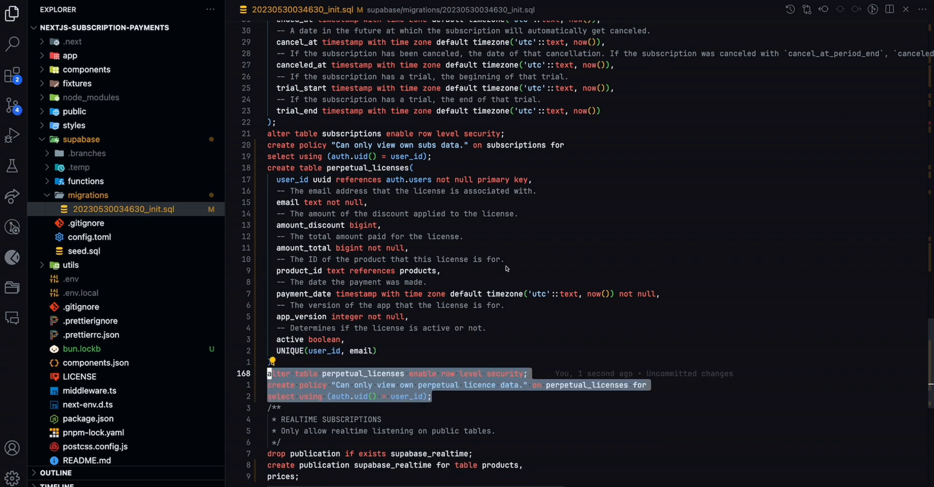
{"action": "mouse_move", "coordinate": [794, 289]}
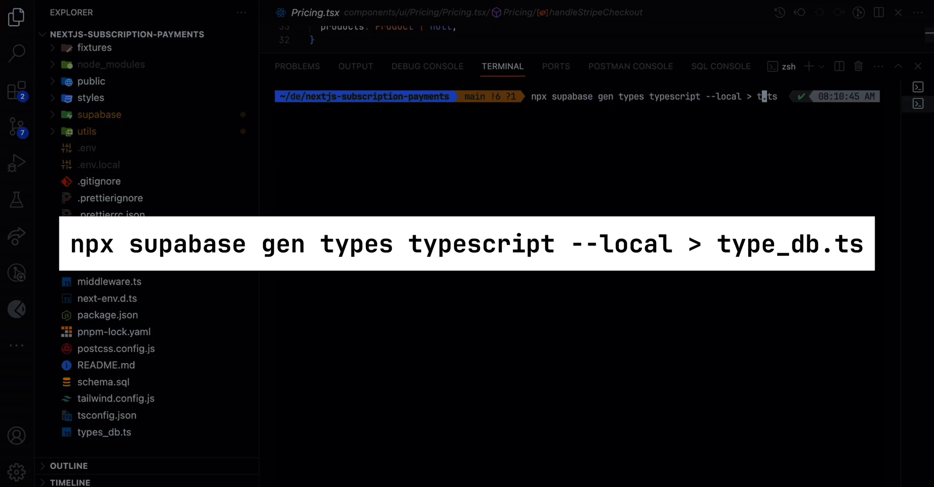
- Regenerate types_db.ts from the local database, review it, and null price description and metadata
{"action": "type", "text": "ypes_db.ts"}
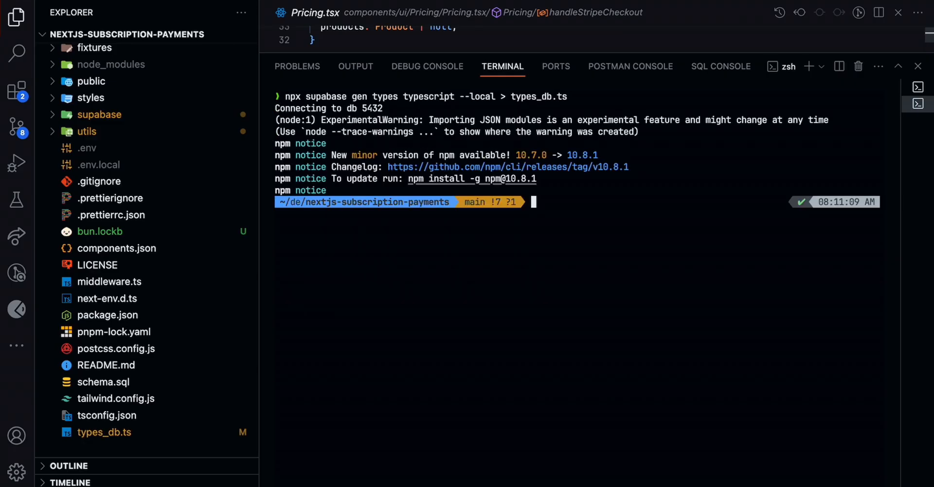
{"action": "left_click", "coordinate": [104, 431]}
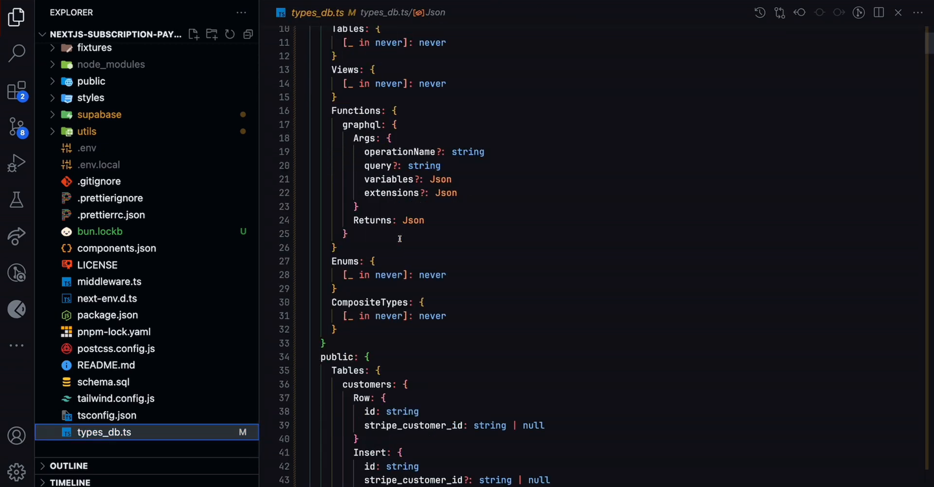
{"action": "scroll", "scroll_direction": "down", "scroll_amount": 3}
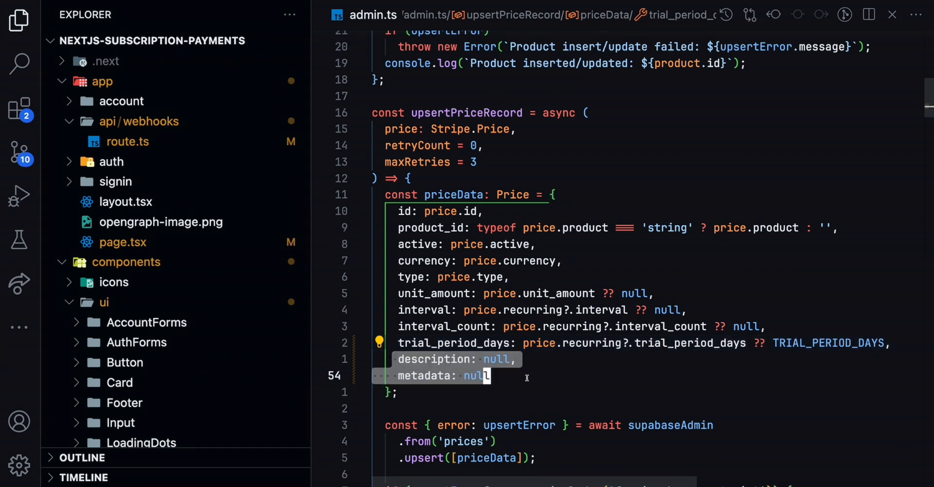
{"action": "left_click", "coordinate": [112, 203]}
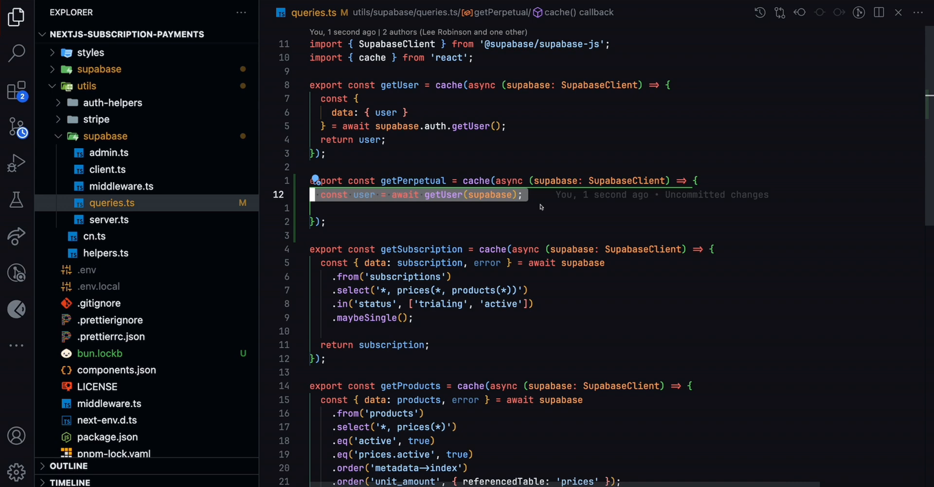
- Add the null-user guard to getPerpetual in queries.ts, then open app/page.tsx
{"action": "type", "text": "if (user === null) return null;"}
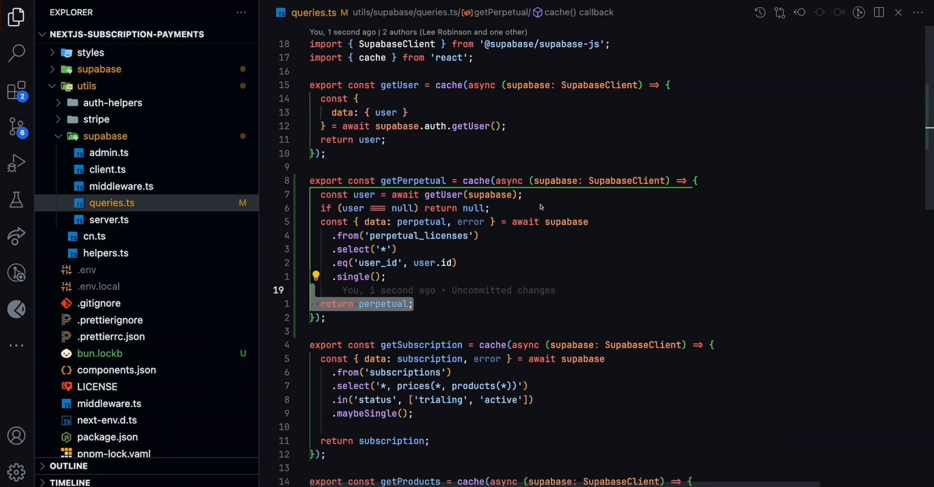
{"action": "left_click", "coordinate": [124, 242]}
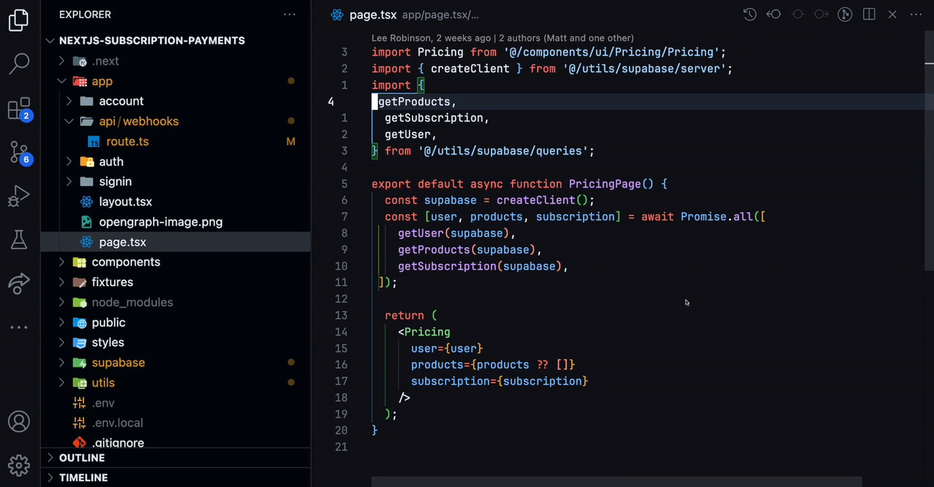
- Add getPerpetual to Promise.all and pass perpetual={perpetual} to Pricing, then open Pricing.tsx
{"action": "type", "text": "getPerpetual,"}
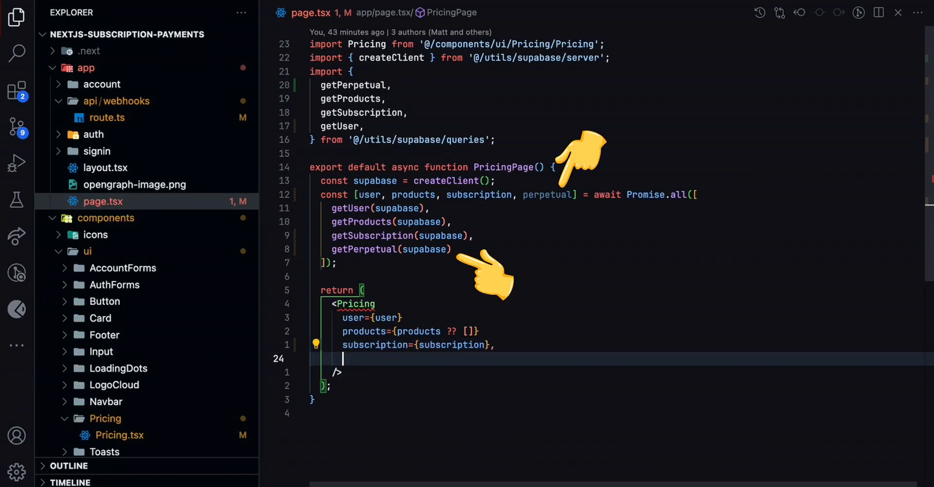
{"action": "type", "text": "perpetual={perpetual}"}
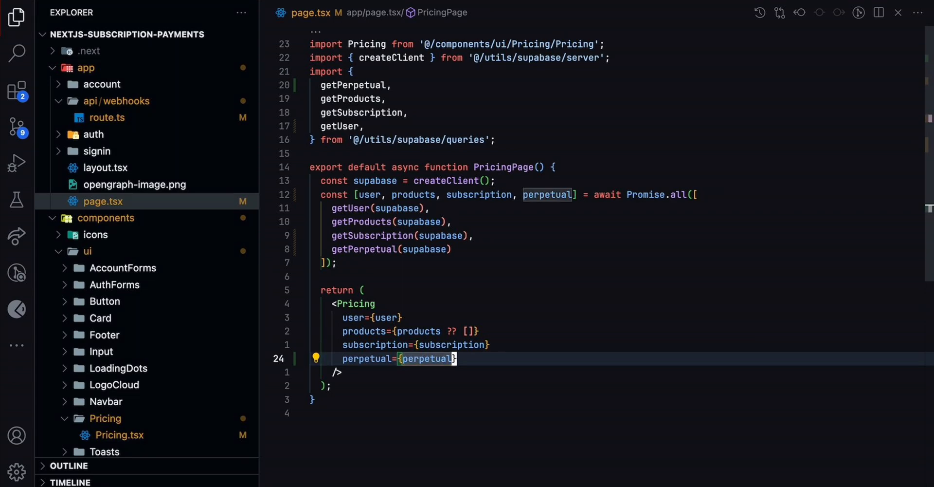
{"action": "left_click", "coordinate": [119, 434]}
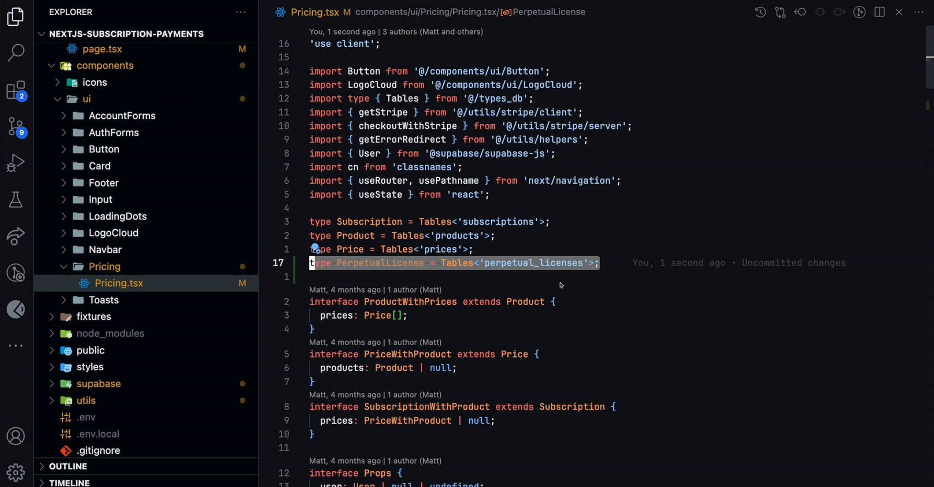
{"action": "mouse_move", "coordinate": [717, 359]}
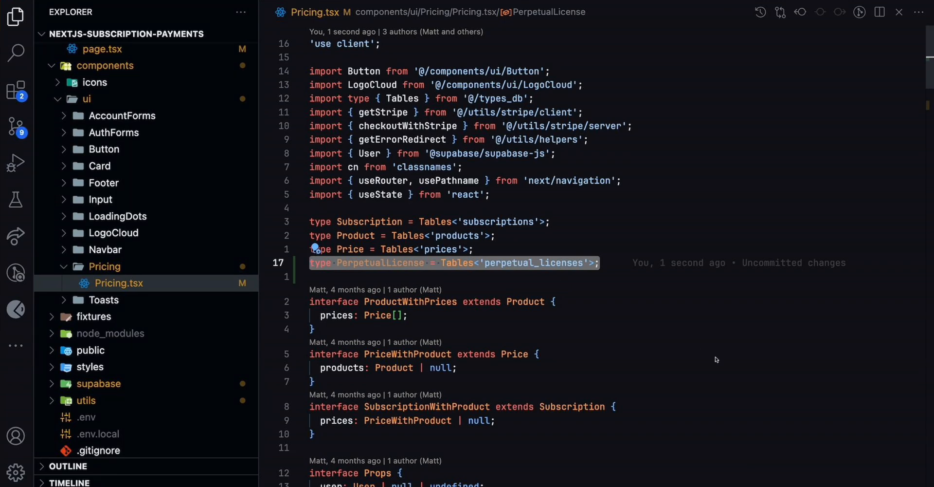
- In Pricing.tsx, allow the 'one_time' interval and map each price to price?.type
{"action": "scroll", "scroll_direction": "down", "scroll_amount": 3}
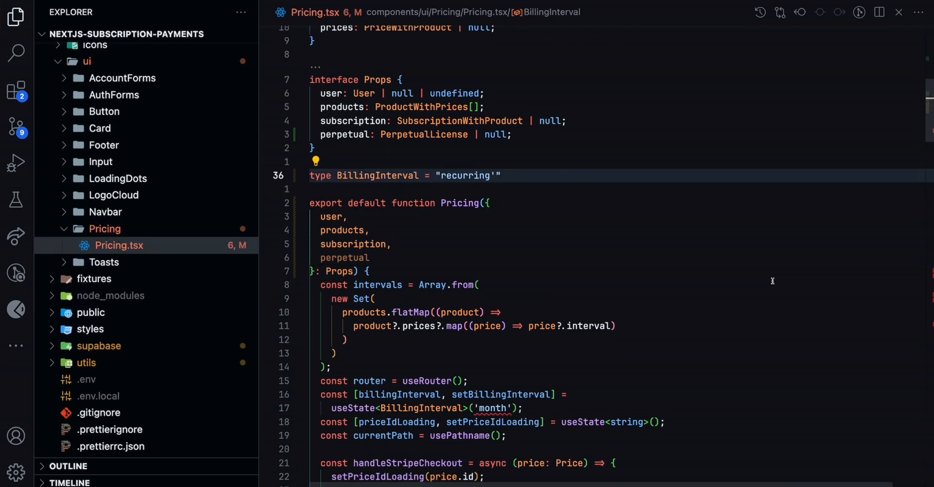
{"action": "type", "text": "| 'one_time'"}
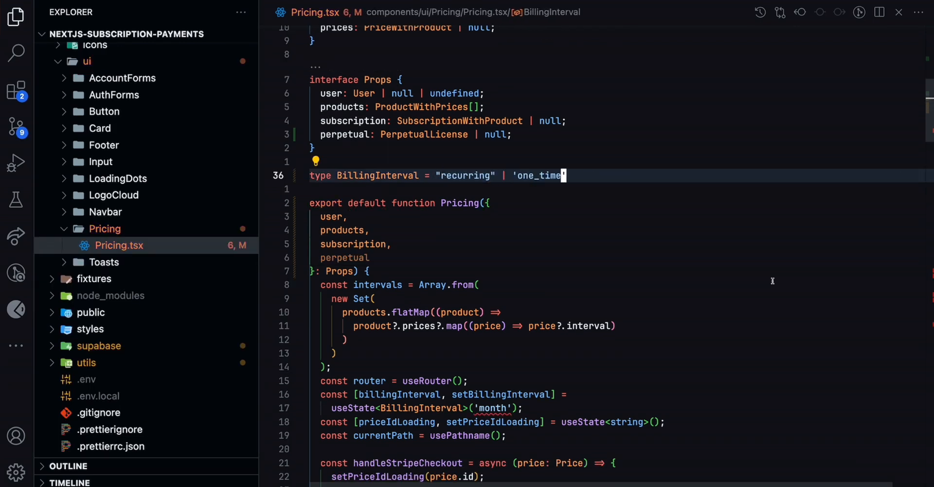
{"action": "scroll", "scroll_direction": "down", "scroll_amount": 3}
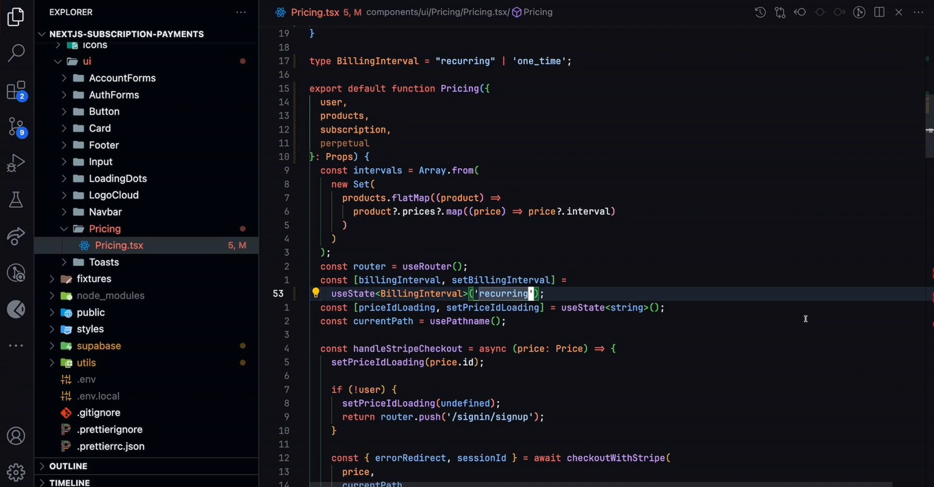
{"action": "scroll", "scroll_direction": "down", "scroll_amount": 3}
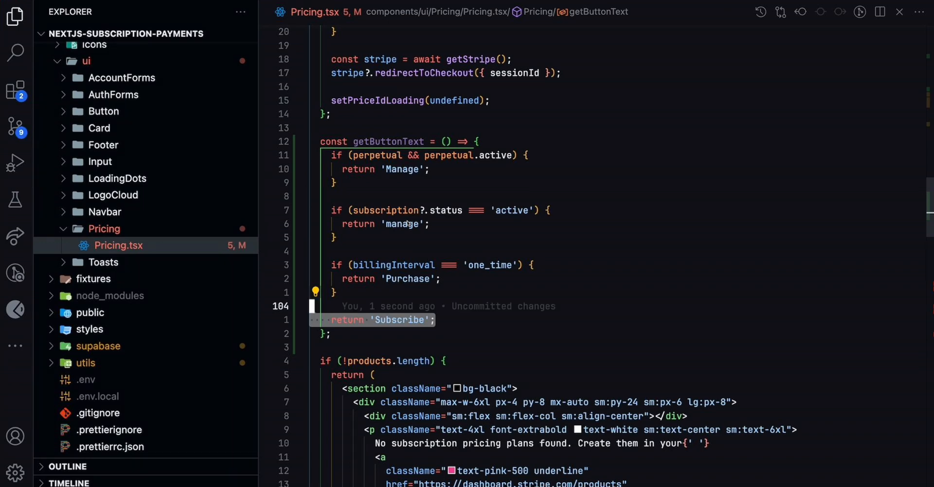
{"action": "scroll", "scroll_direction": "up", "scroll_amount": 3}
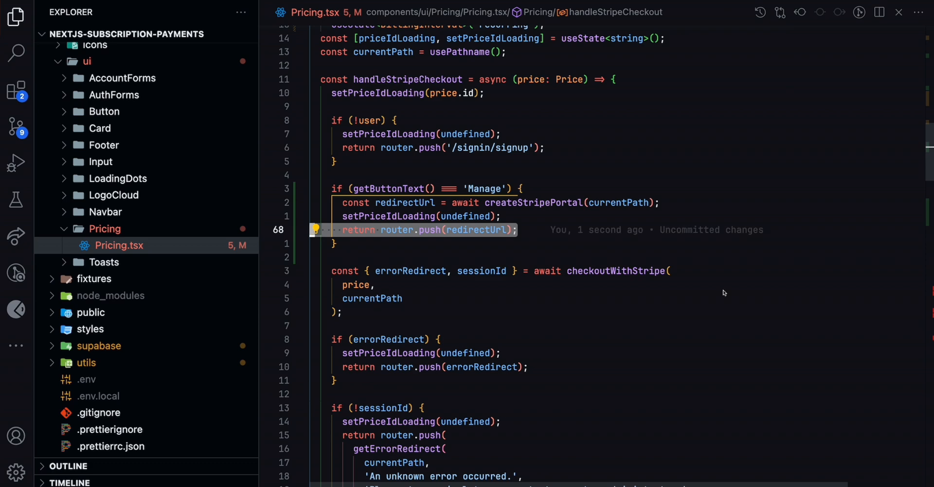
{"action": "scroll", "scroll_direction": "down", "scroll_amount": 3}
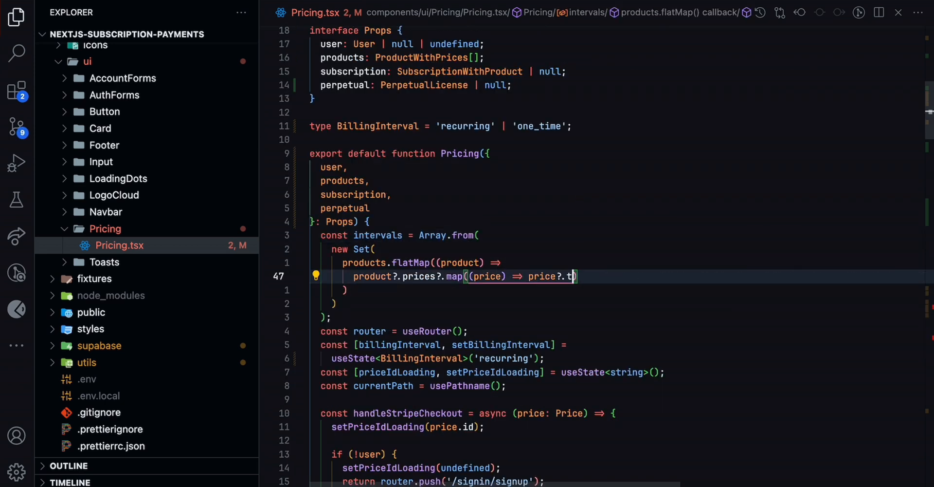
{"action": "type", "text": "ype"}
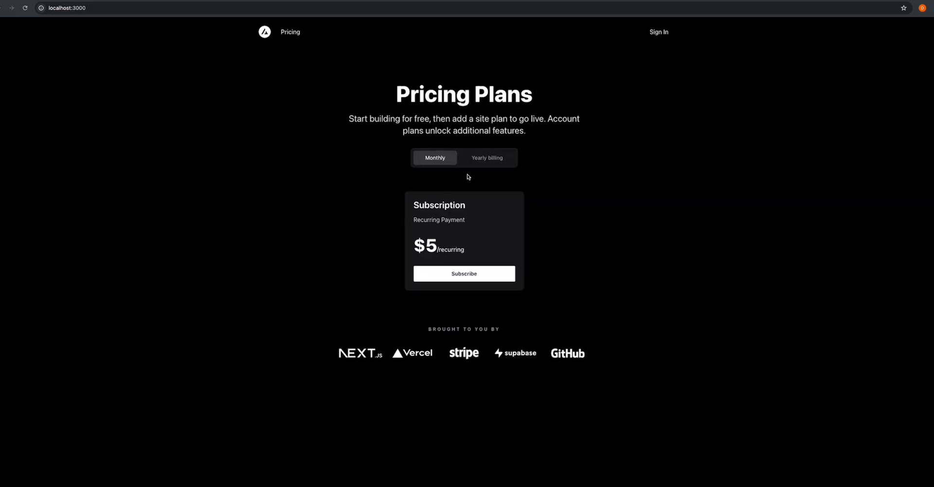
- Toggle the pricing page between Monthly ($5/month Subscription) and Life-time ($200 Perpetual)
{"action": "left_click", "coordinate": [486, 157]}
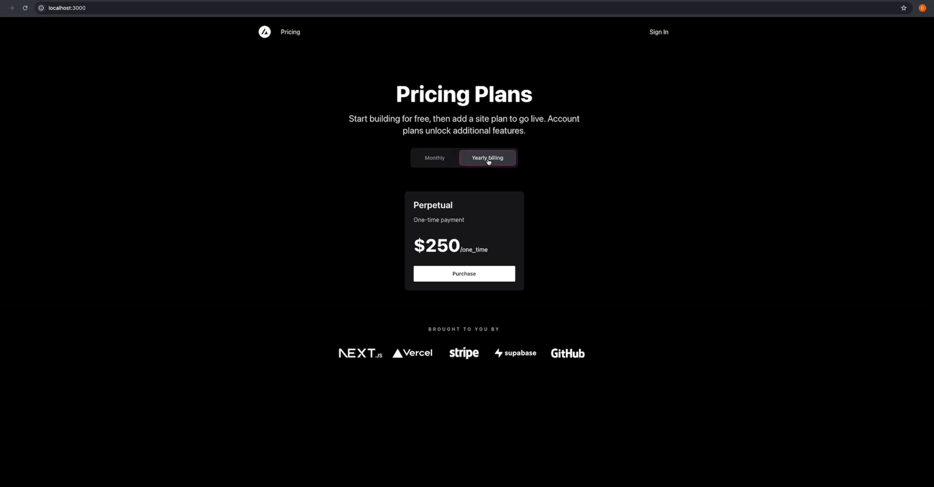
{"action": "left_click", "coordinate": [435, 157]}
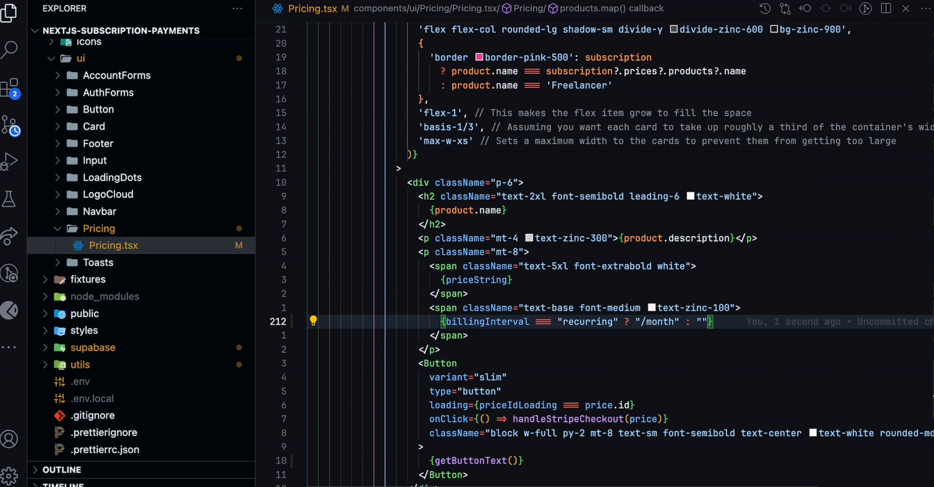
{"action": "type", "text": "Life-time"}
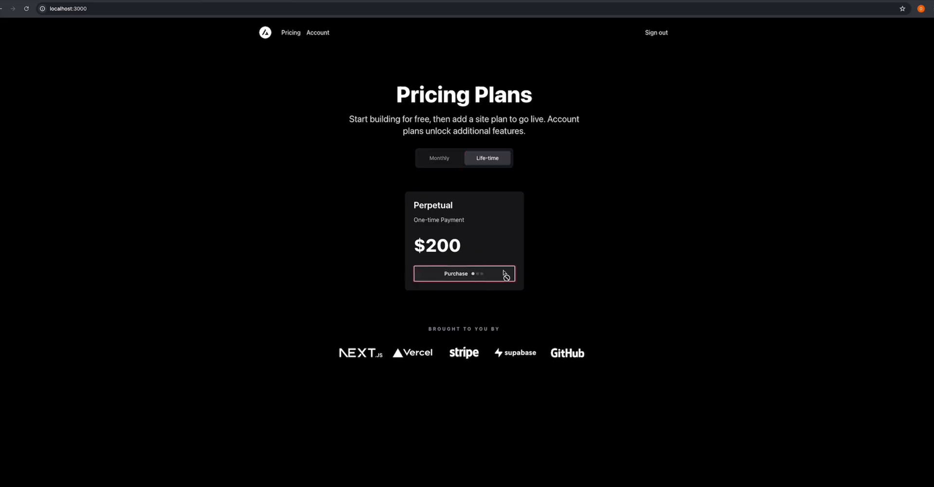
{"action": "left_click", "coordinate": [465, 273]}
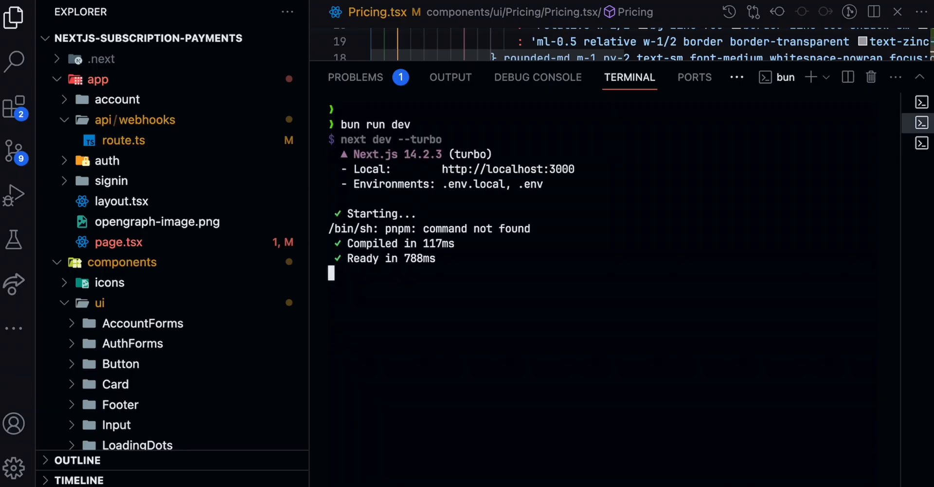
{"action": "mouse_move", "coordinate": [470, 330]}
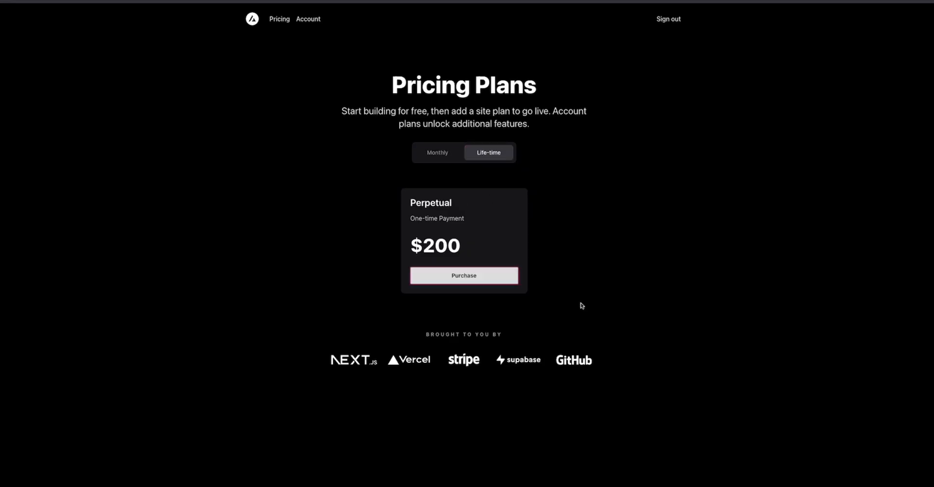
{"action": "left_click", "coordinate": [464, 275]}
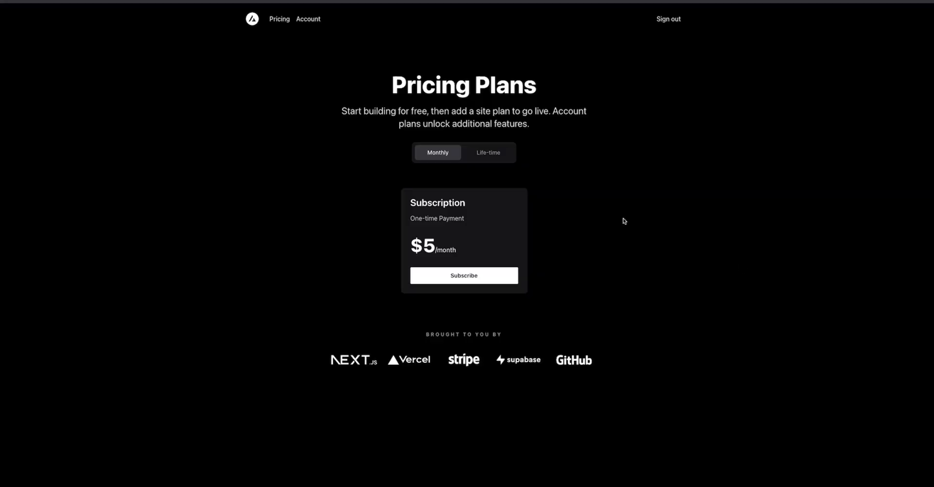
{"action": "left_click", "coordinate": [488, 152]}
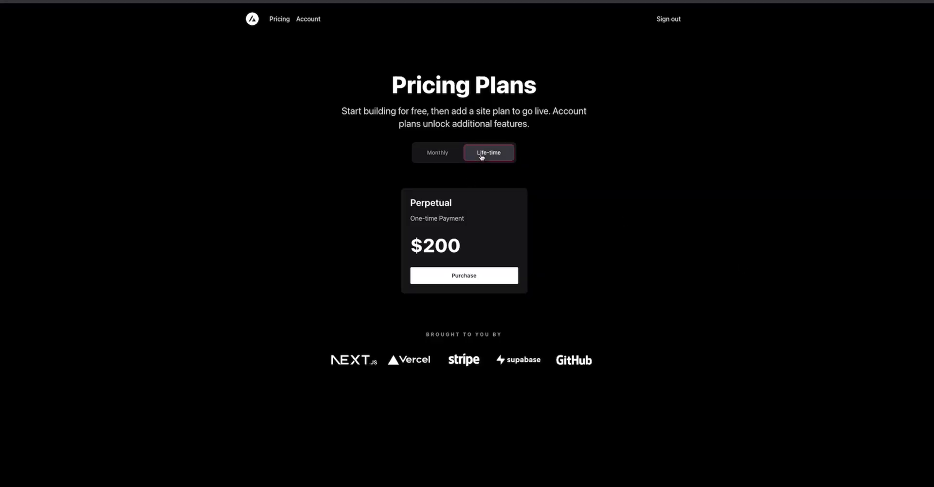
{"action": "mouse_move", "coordinate": [653, 278]}
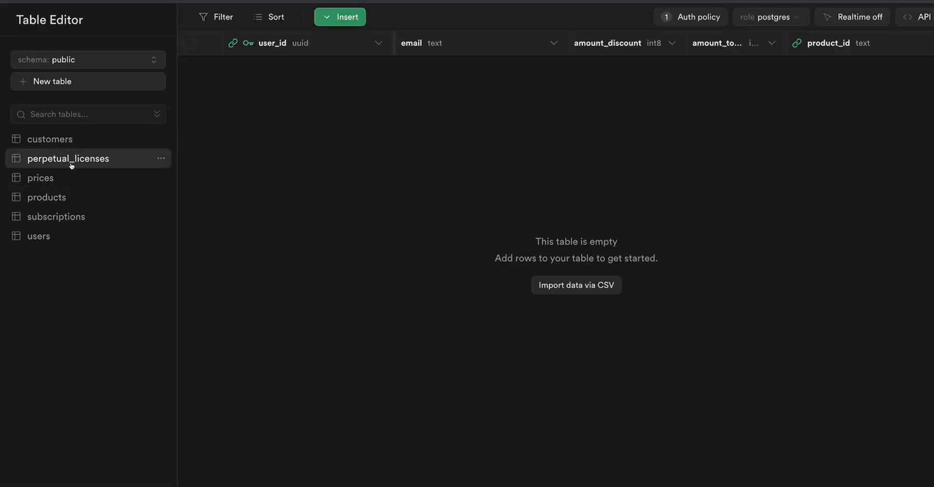
{"action": "mouse_move", "coordinate": [774, 87]}
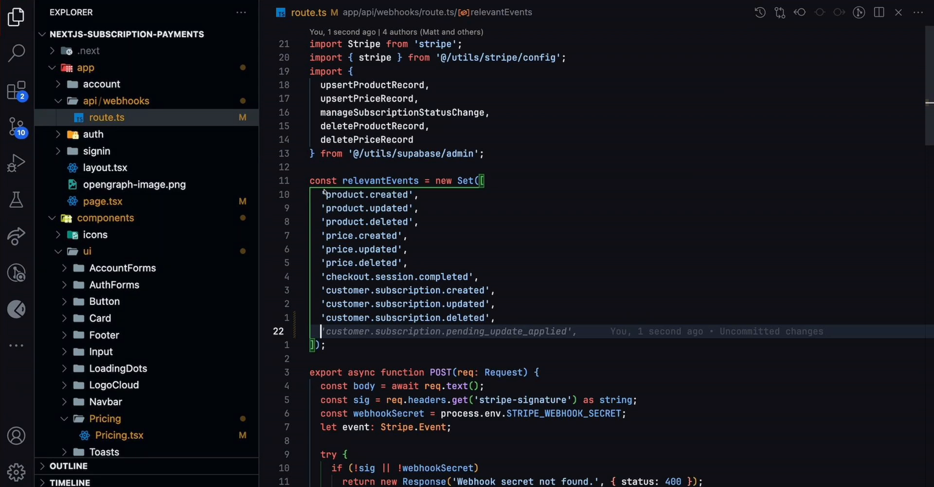
- Add `charge.refunded` to relevantEvents and import removePerpetualLicense in the webhook route
{"action": "type", "text": "`charge.refunded`"}
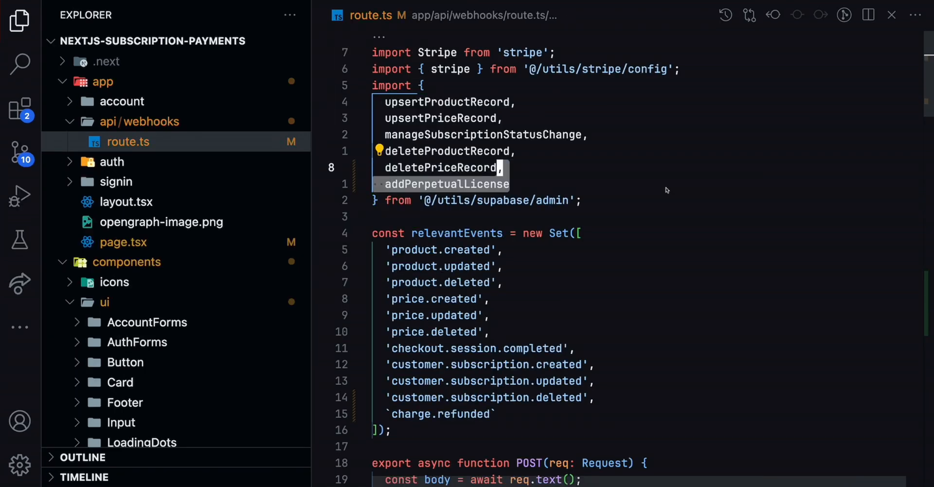
{"action": "type", "text": "removePerpetualLicense"}
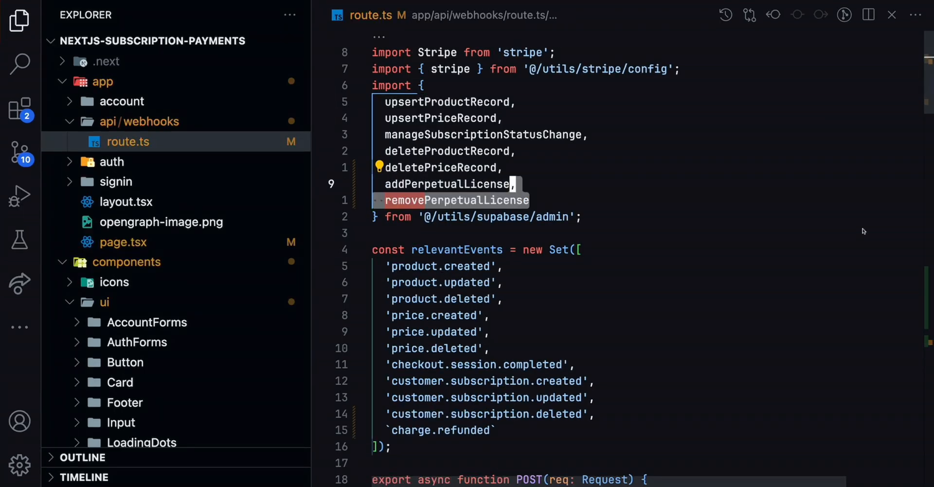
{"action": "scroll", "scroll_direction": "down", "scroll_amount": 3}
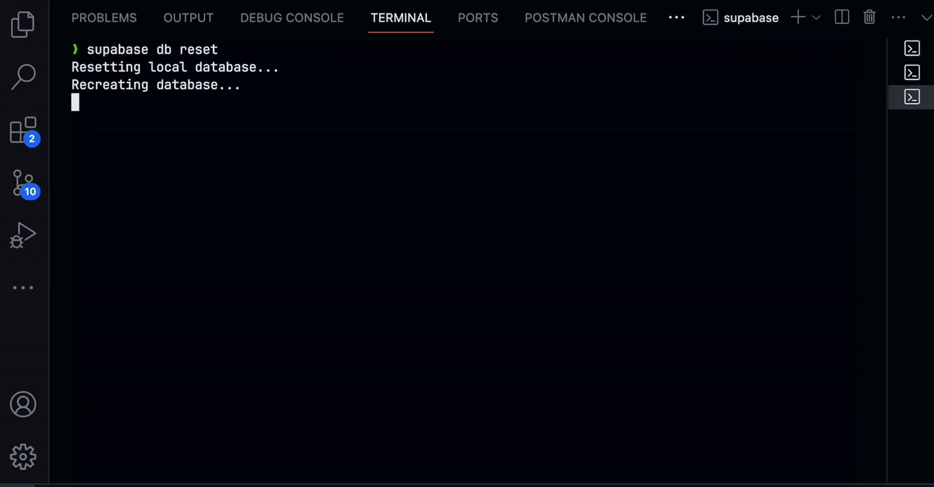
{"action": "left_click", "coordinate": [911, 72]}
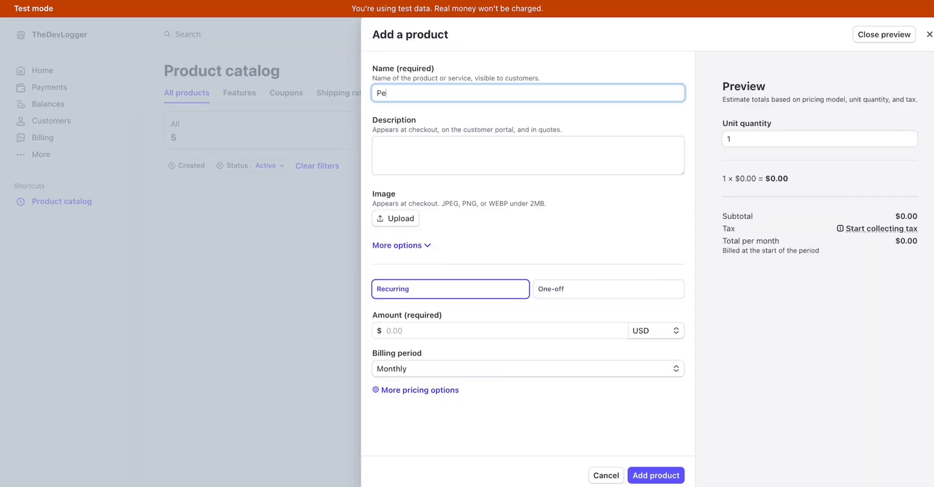
- Enter the new Stripe product's name, then start purchasing the $100 Perpetual licence
{"action": "type", "text": "Subscription"}
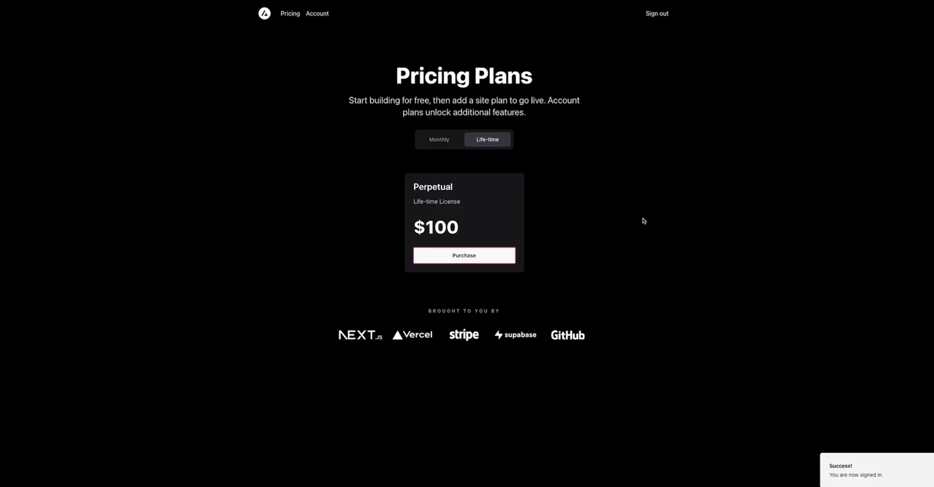
{"action": "left_click", "coordinate": [439, 139]}
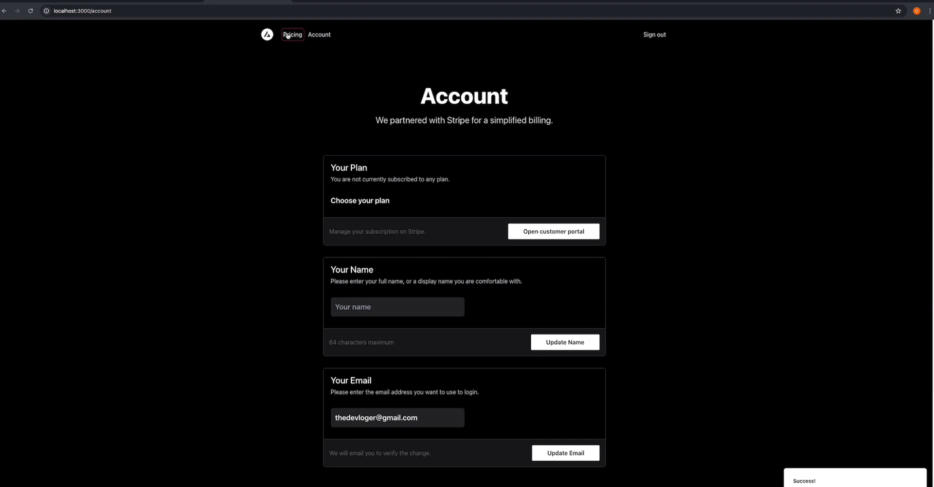
{"action": "mouse_move", "coordinate": [564, 167]}
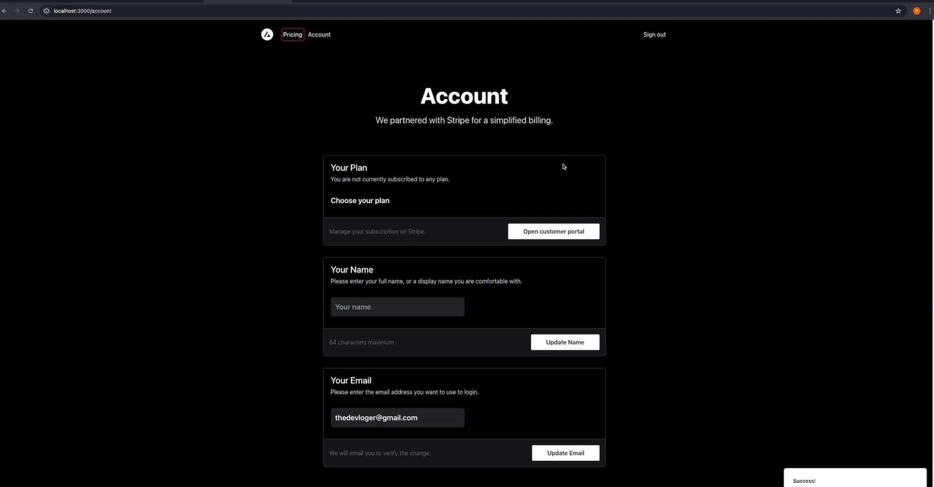
- Cancel the $5/month Subscription plan through the Stripe customer portal
{"action": "left_click", "coordinate": [552, 231]}
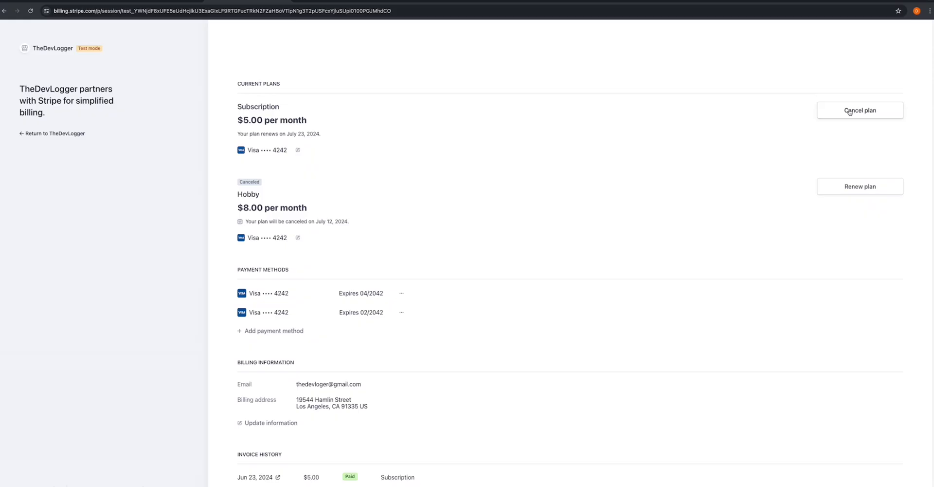
{"action": "left_click", "coordinate": [860, 110]}
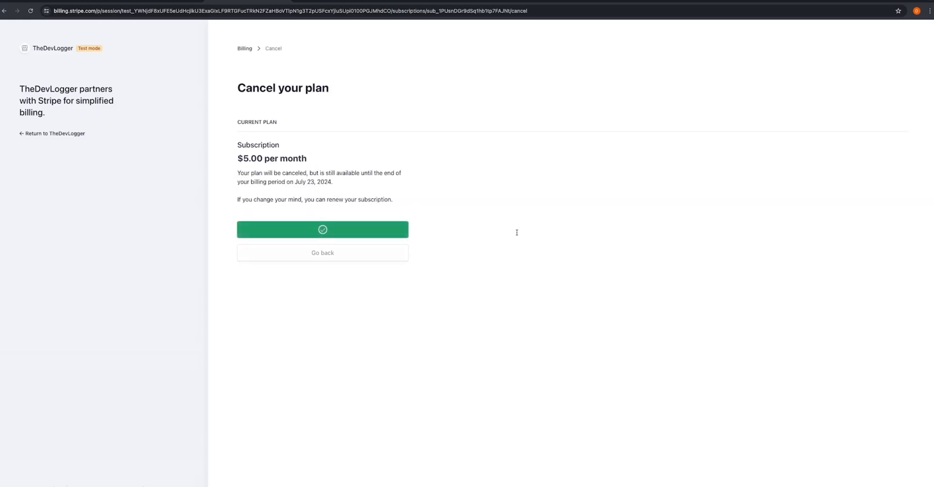
{"action": "left_click", "coordinate": [322, 229]}
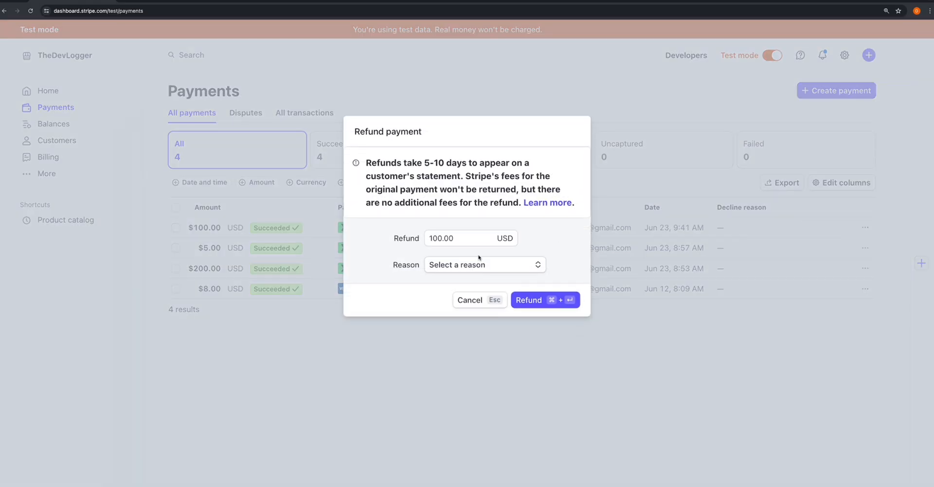
- Set the $100.00 payment's refund reason to Requested by customer
{"action": "left_click", "coordinate": [483, 264]}
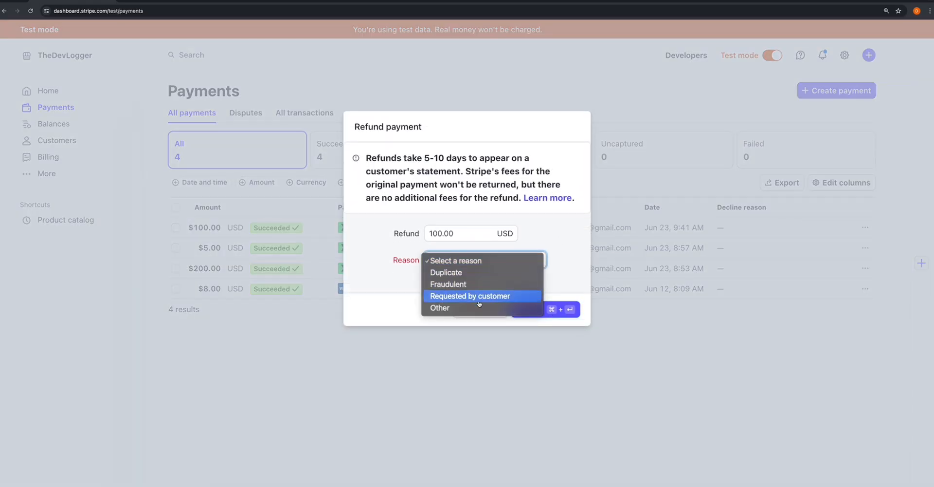
{"action": "left_click", "coordinate": [468, 295]}
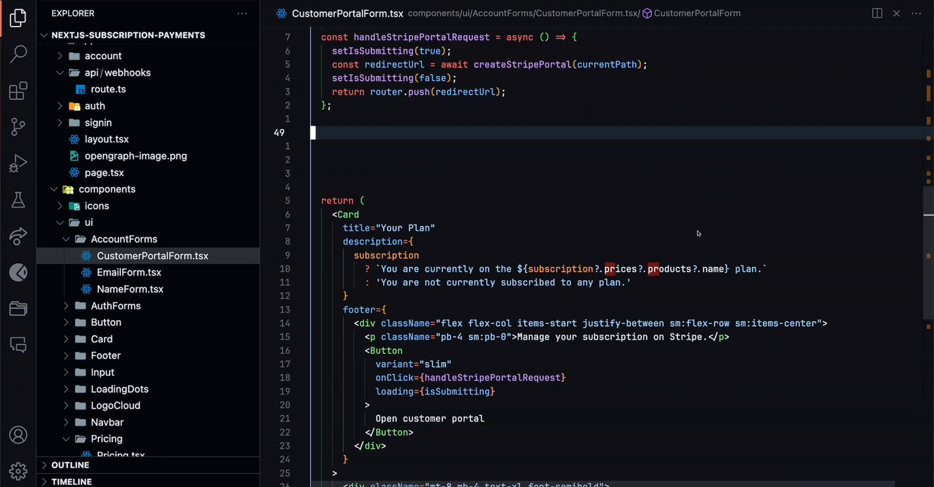
- Write the getPricing and getTitleText helpers in CustomerPortalForm.tsx with perpetual-license wording
{"action": "type", "text": "const getPricing = () => {"}
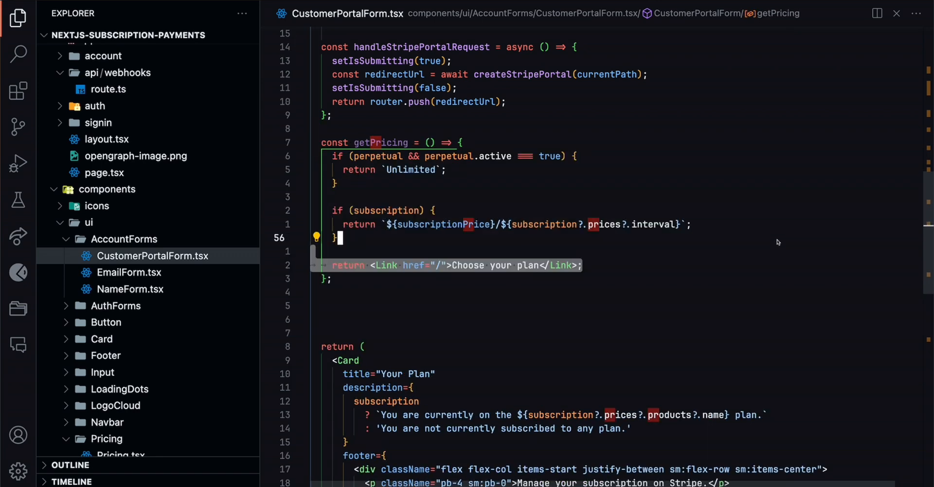
{"action": "scroll", "scroll_direction": "down", "scroll_amount": 3}
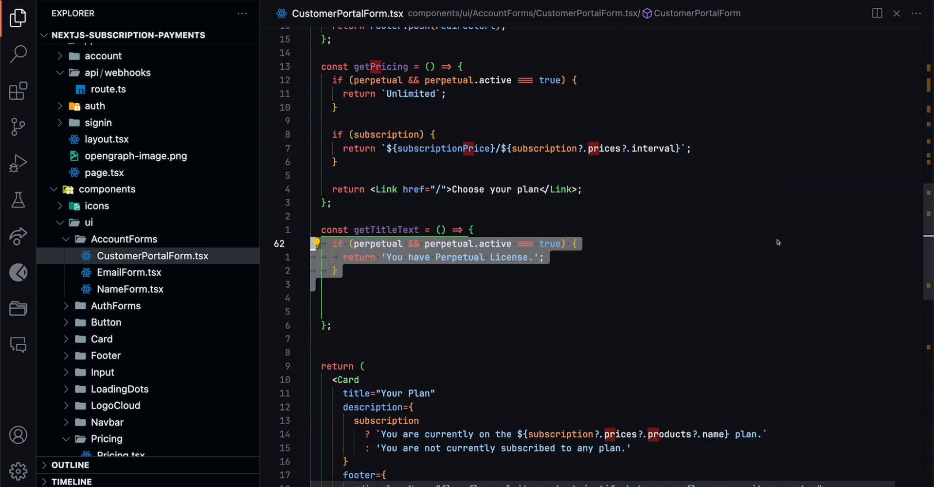
{"action": "left_click", "coordinate": [375, 243]}
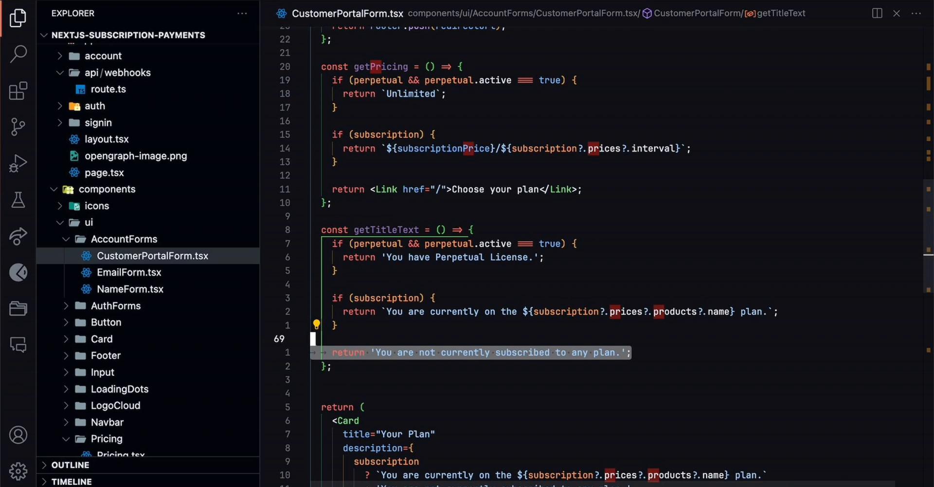
{"action": "scroll", "scroll_direction": "down", "scroll_amount": 3}
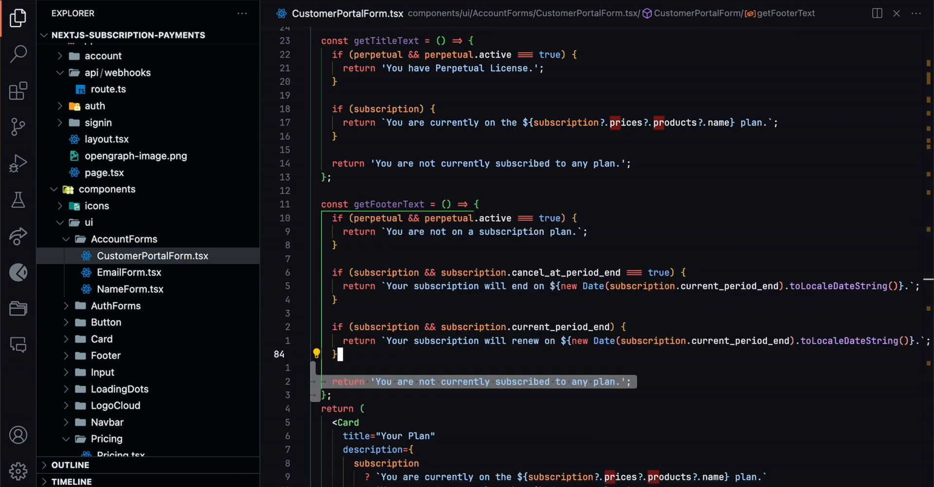
{"action": "type", "text": "getT"}
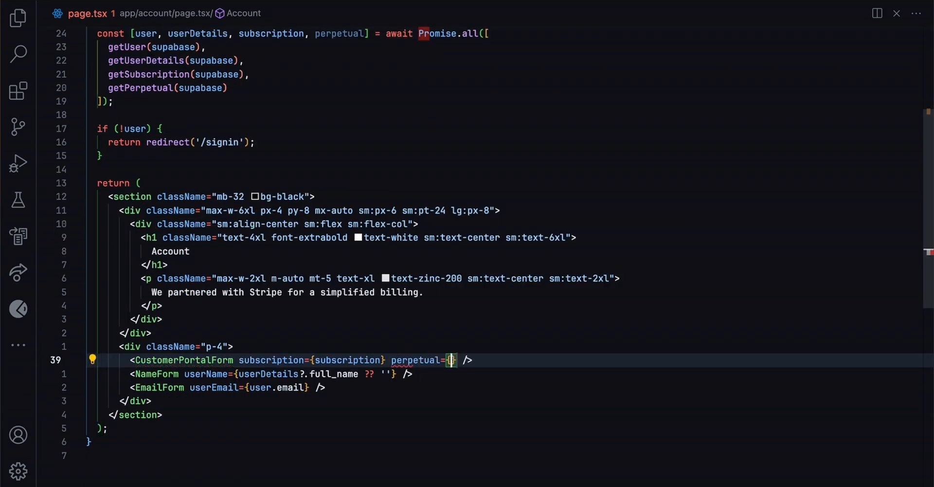
- Add perpetual={perpetual} to CustomerPortalForm in app/account/page.tsx
{"action": "type", "text": "perpetual"}
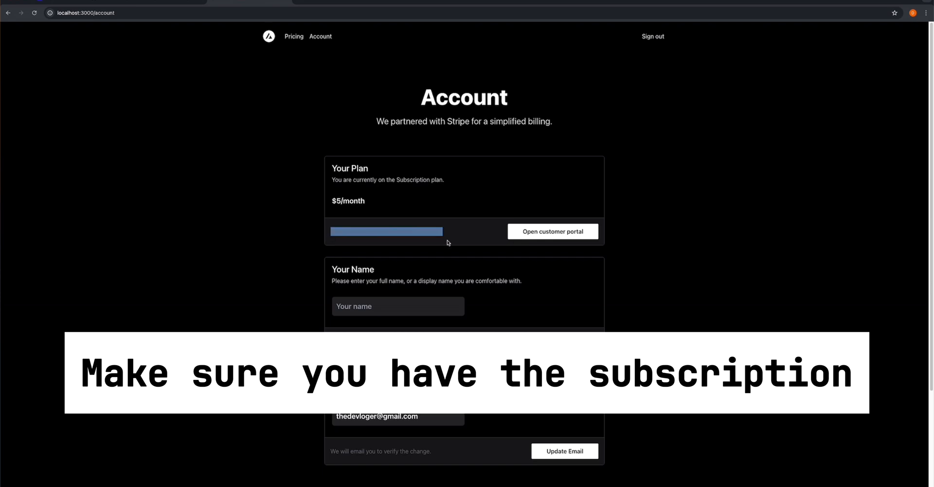
- Open the Stripe customer portal from the account page to view the $5.00/month subscription
{"action": "left_click", "coordinate": [552, 231]}
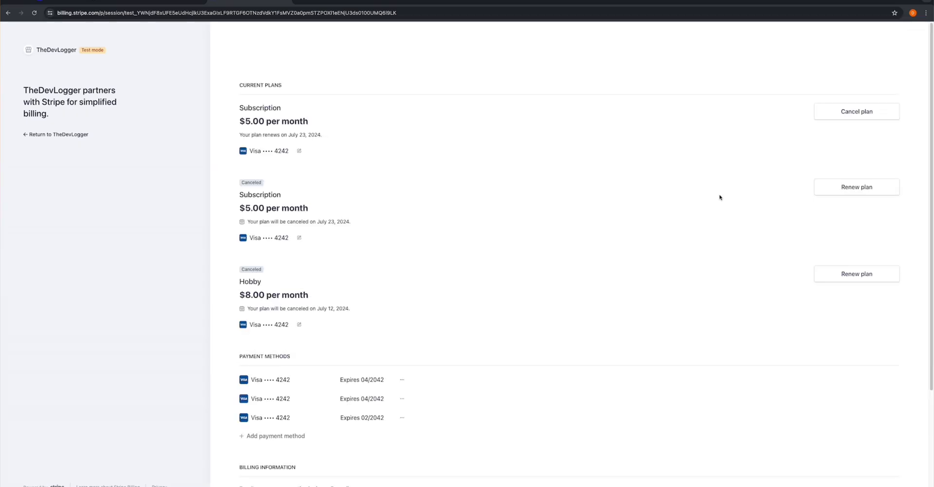
{"action": "left_click", "coordinate": [58, 133]}
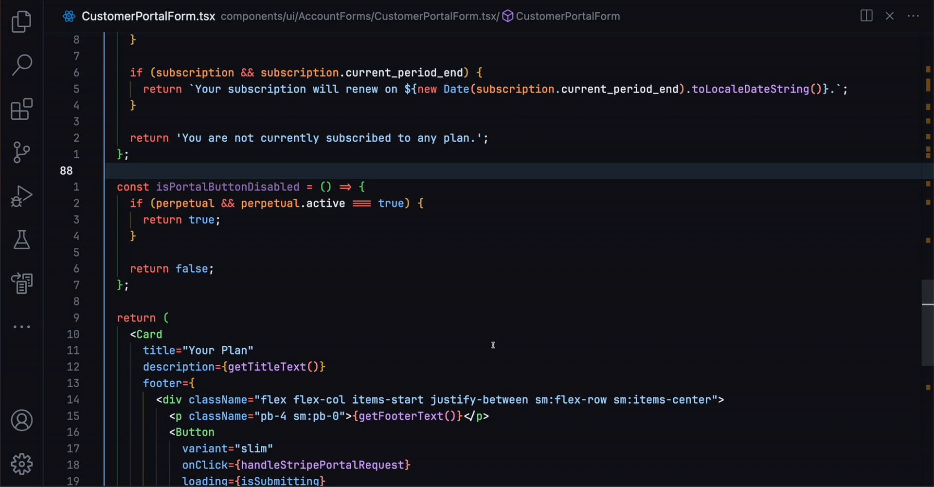
- Wrap the portal Button in an isPortalButtonDisabled() ternary rendering an empty fragment
{"action": "scroll", "scroll_direction": "down", "scroll_amount": 3}
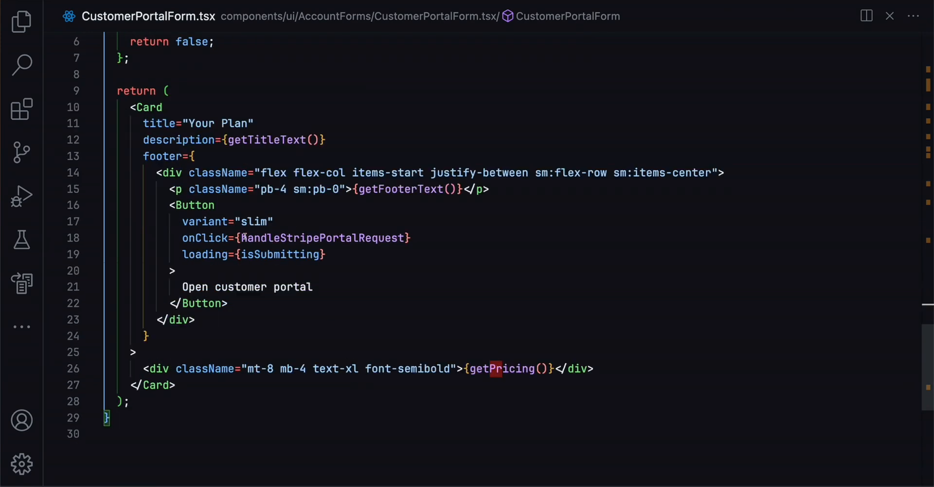
{"action": "scroll", "scroll_direction": "up", "scroll_amount": 3}
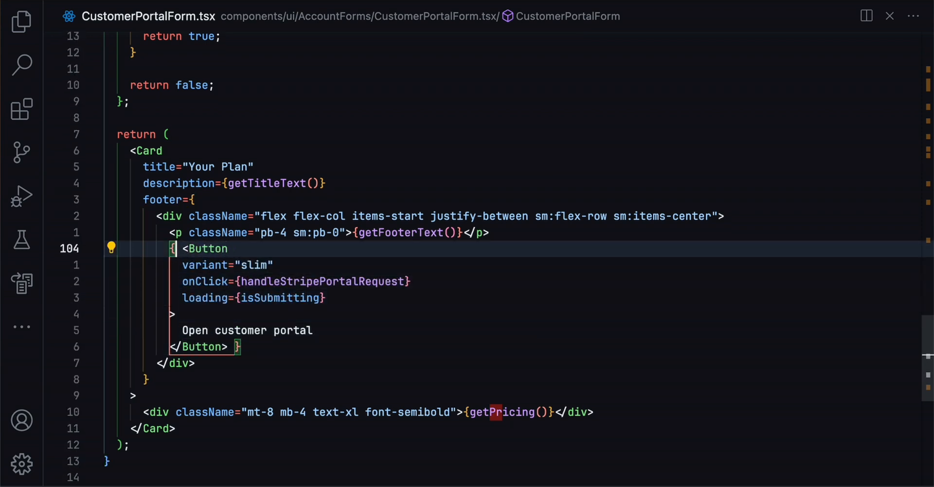
{"action": "type", "text": "isPortalButtonDisabled ?"}
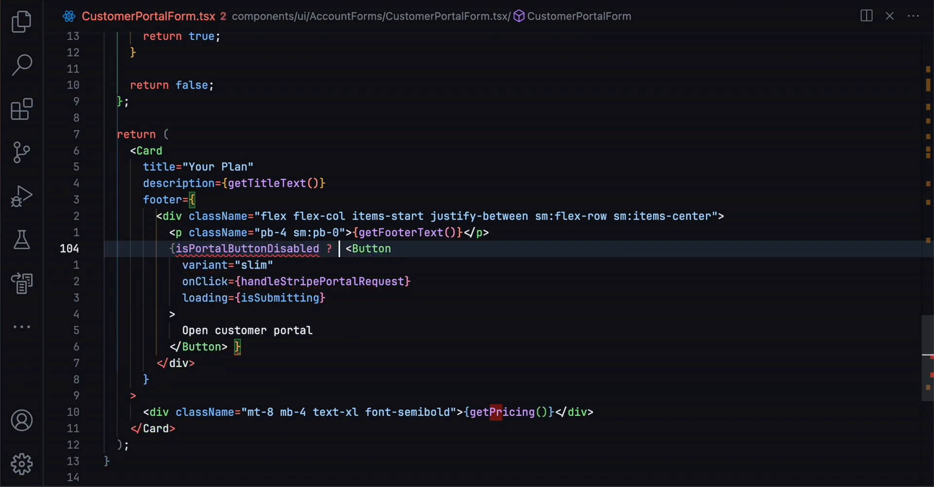
{"action": "type", "text": "<></>"}
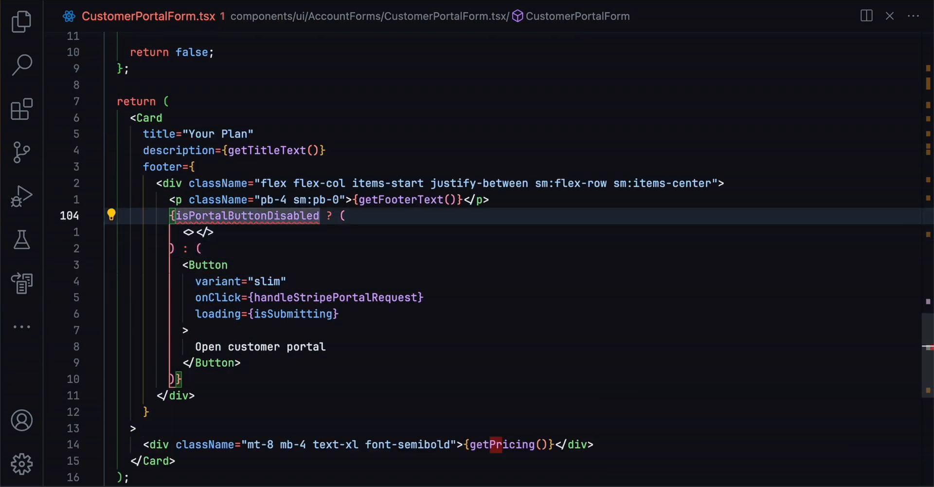
{"action": "type", "text": "()"}
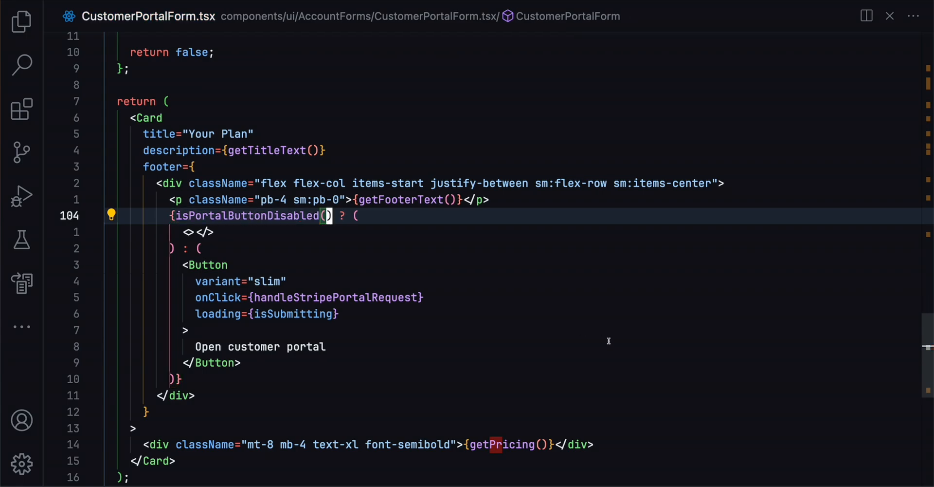
{"action": "left_click", "coordinate": [562, 132]}
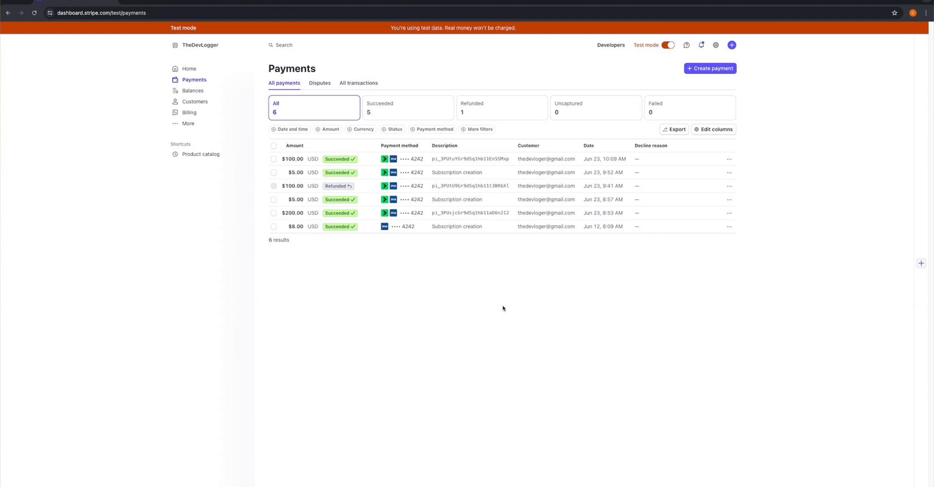
- Navigate from Billing settings' Customer portal tab to the Branding settings page
{"action": "left_click", "coordinate": [283, 45]}
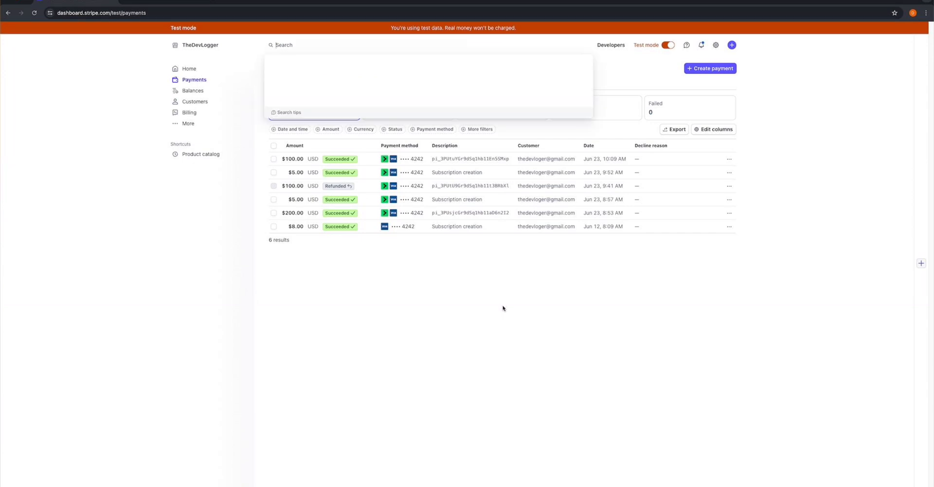
{"action": "left_click", "coordinate": [189, 113]}
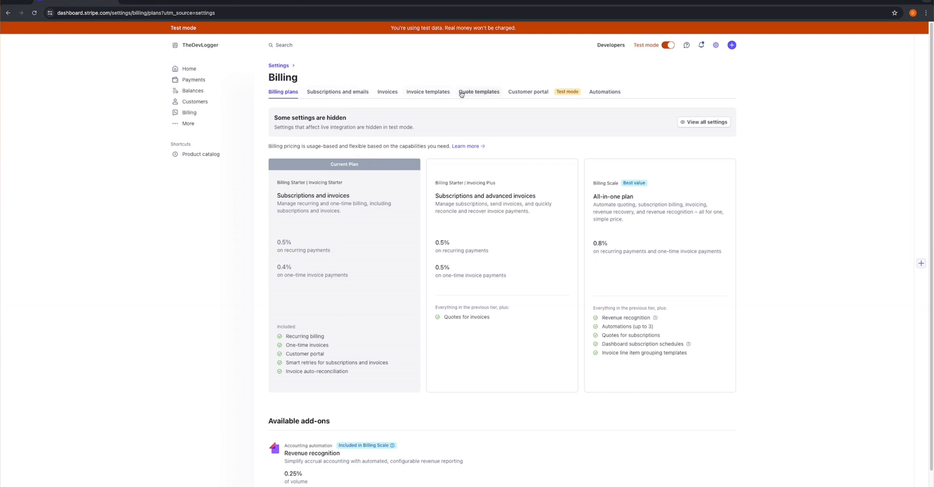
{"action": "left_click", "coordinate": [528, 92]}
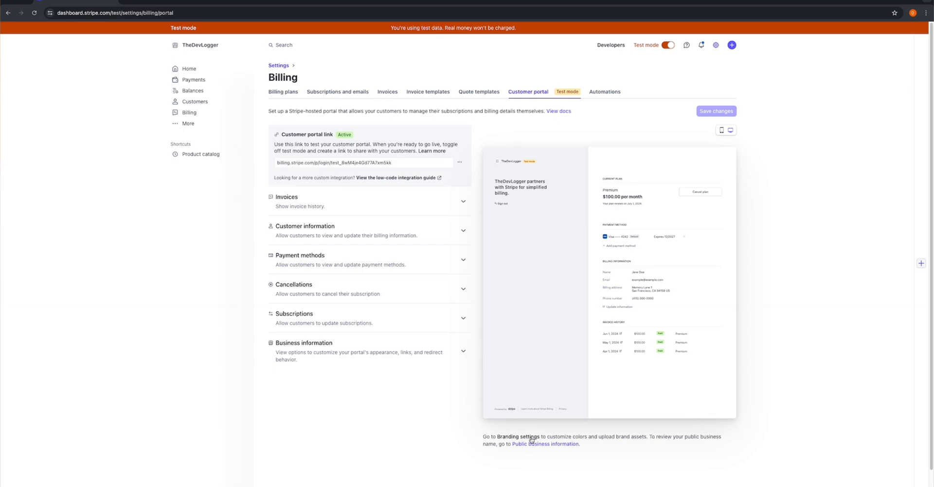
{"action": "left_click", "coordinate": [521, 436]}
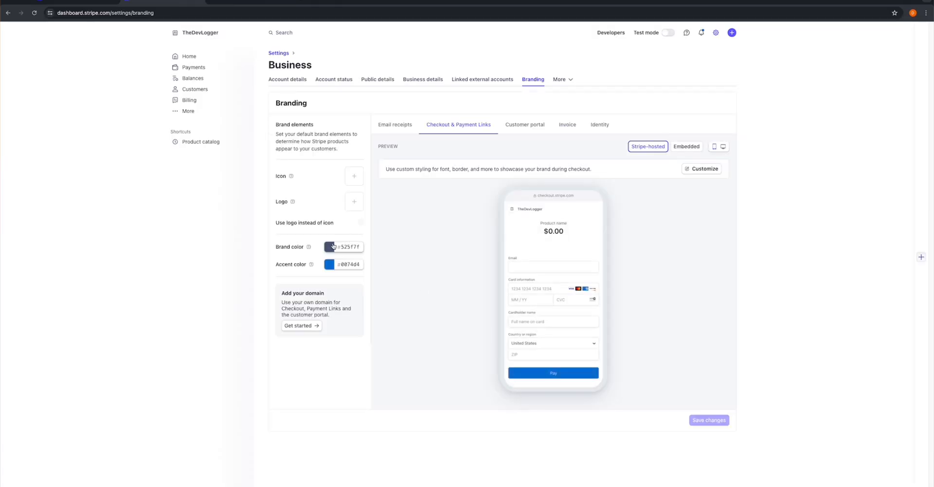
- Save brand color #000000 and preview it on the desktop customer portal
{"action": "left_click", "coordinate": [329, 246]}
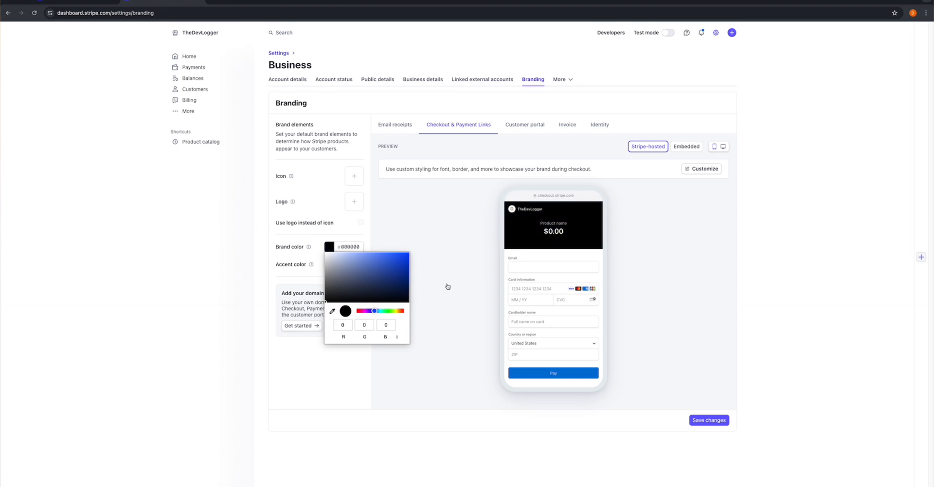
{"action": "left_click", "coordinate": [448, 286]}
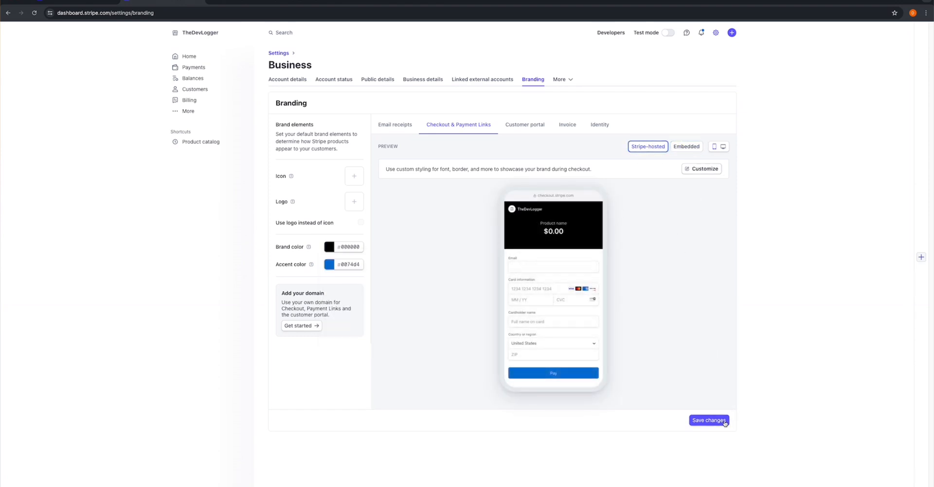
{"action": "left_click", "coordinate": [725, 146]}
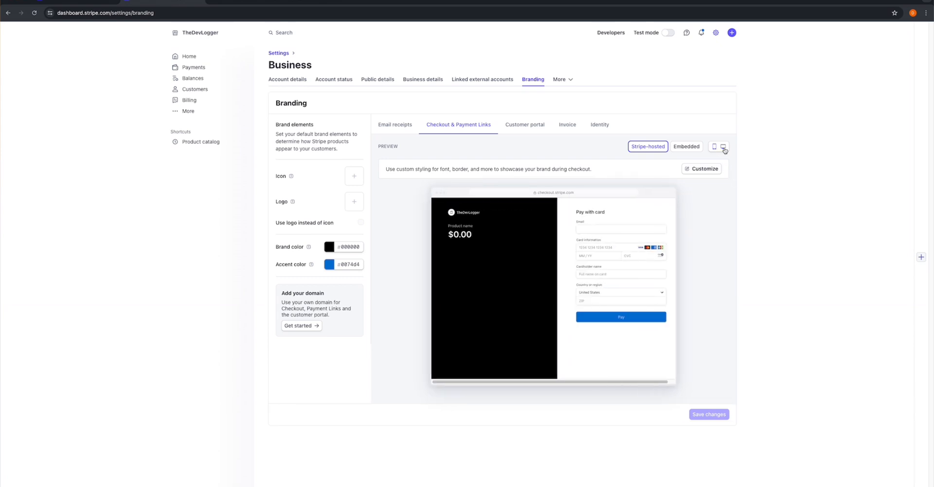
{"action": "left_click", "coordinate": [525, 125]}
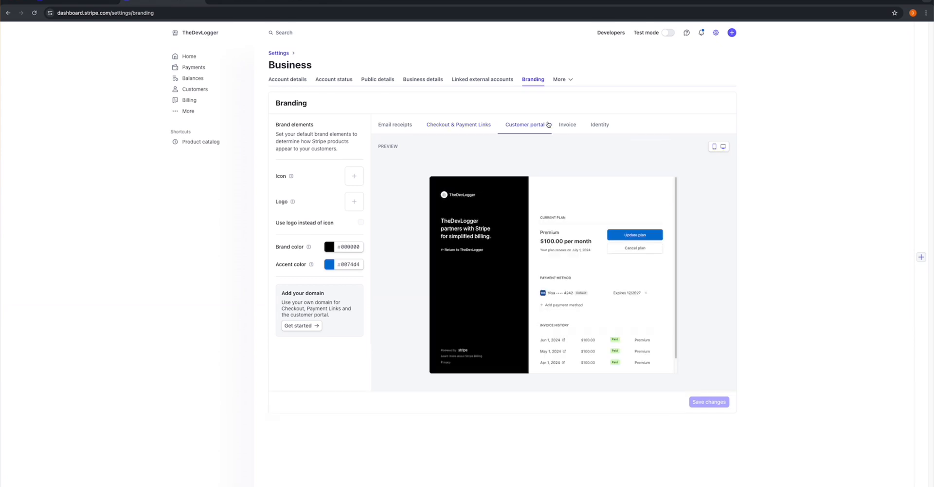
{"action": "left_click", "coordinate": [599, 125]}
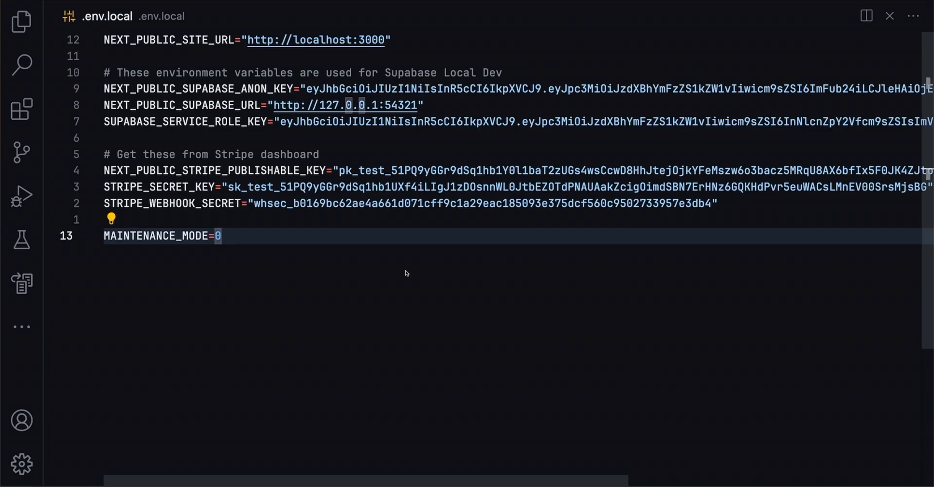
- Change MAINTENANCE_MODE=0 to MAINTENANCE_MODE=1 in .env.local
{"action": "type", "text": "1"}
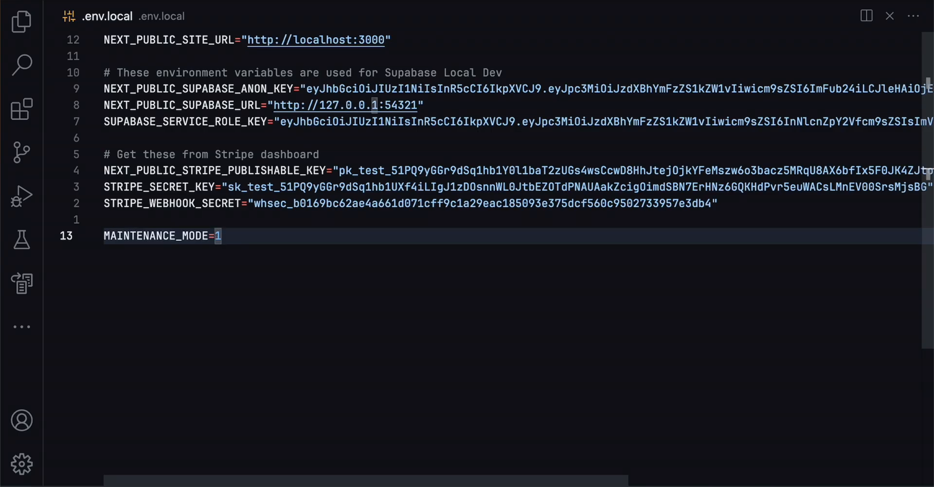